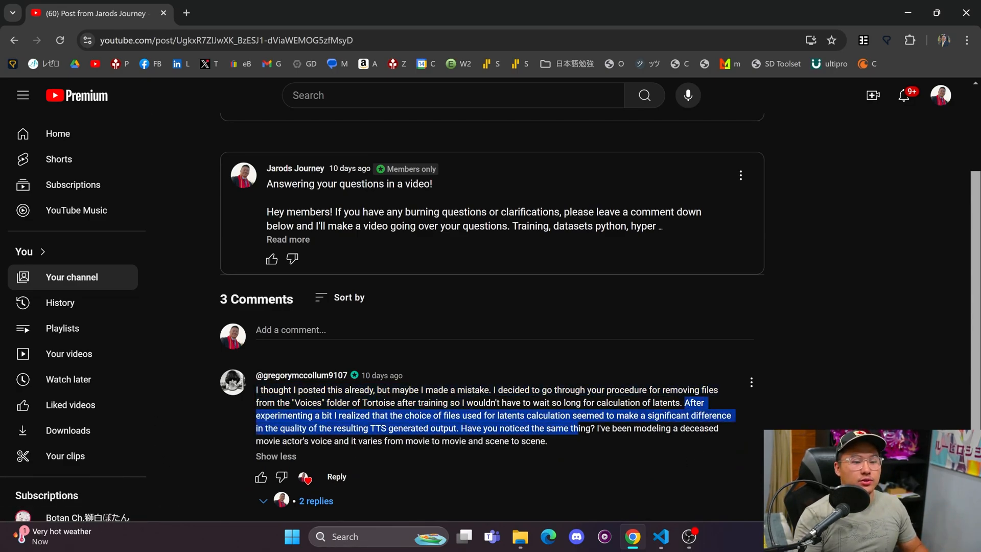
# Check the voices/mel folder, then generate a 6-second prompt clip with the mel voice.
pyautogui.scroll(-3)
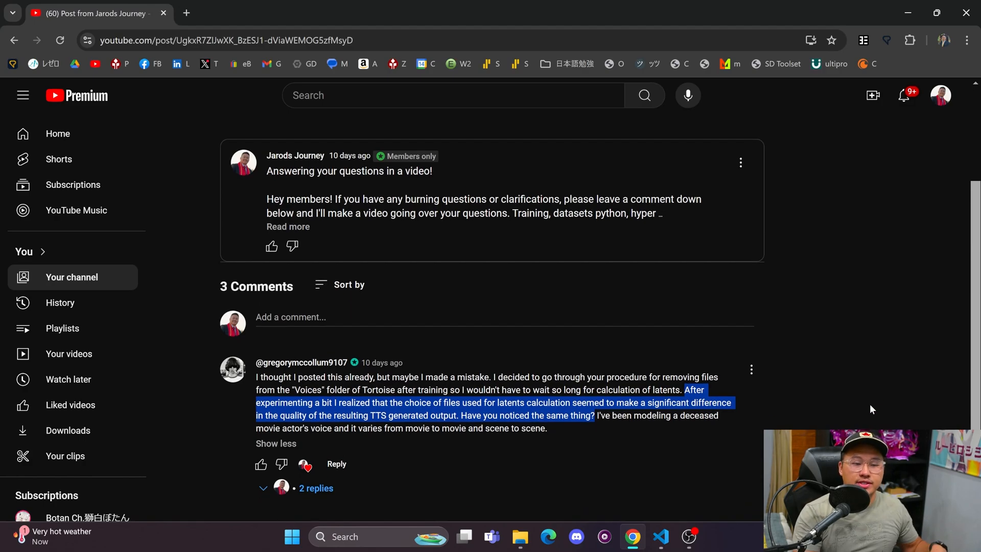
pyautogui.moveTo(863, 407)
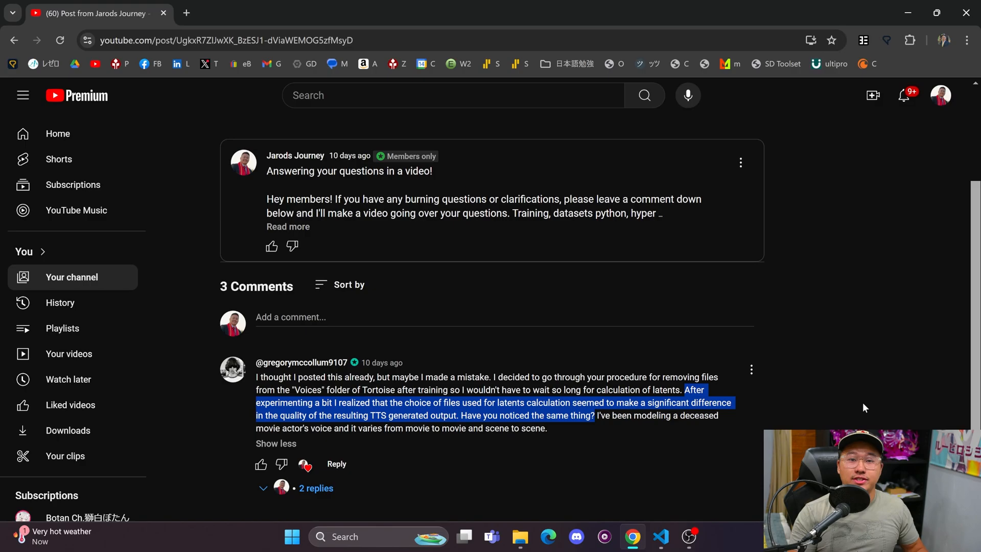
pyautogui.click(251, 13)
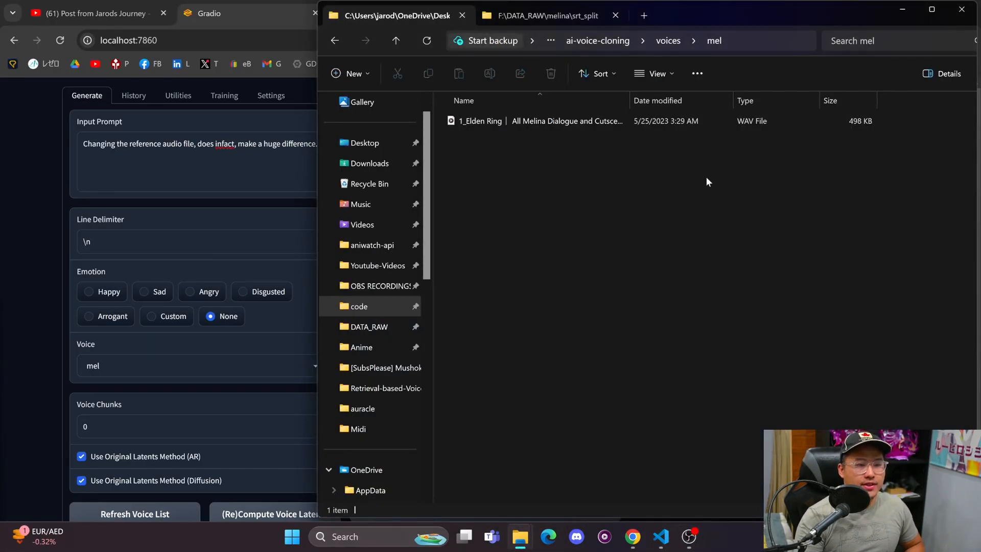
pyautogui.click(668, 40)
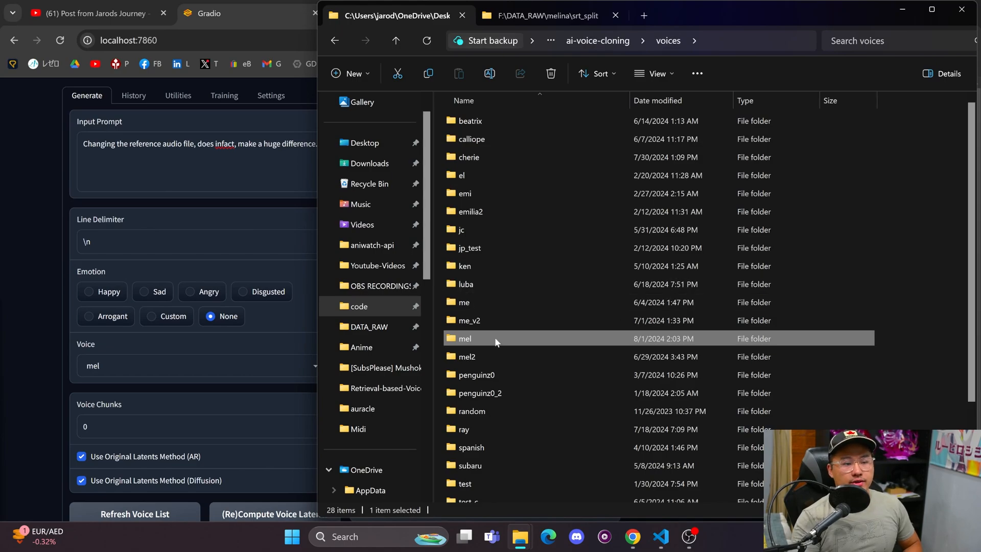
pyautogui.doubleClick(465, 337)
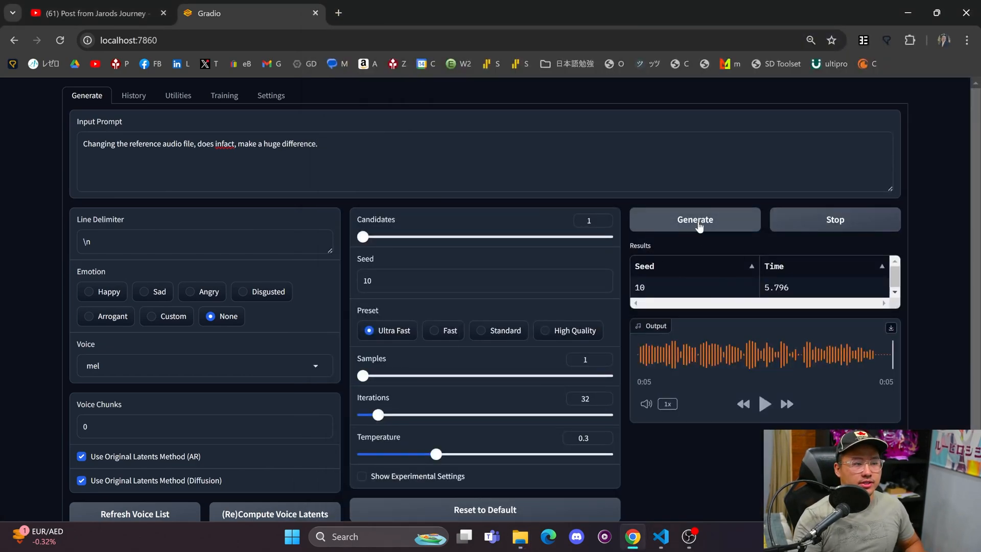
pyautogui.click(694, 220)
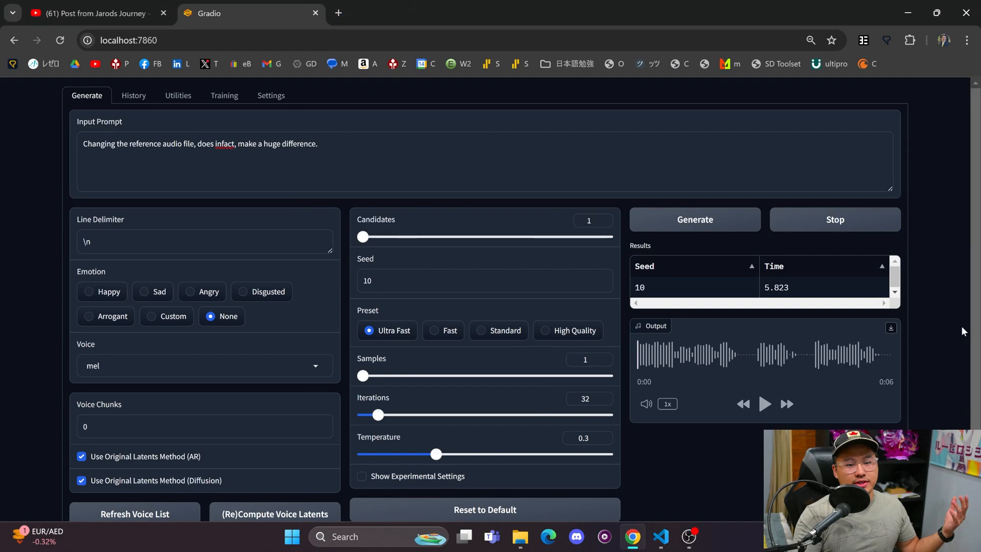
pyautogui.moveTo(953, 331)
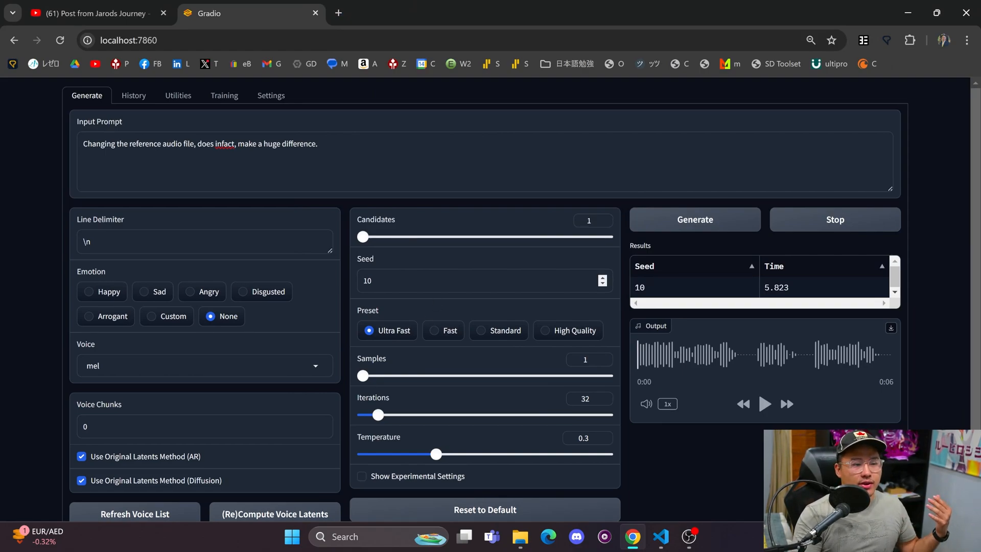
pyautogui.click(482, 281)
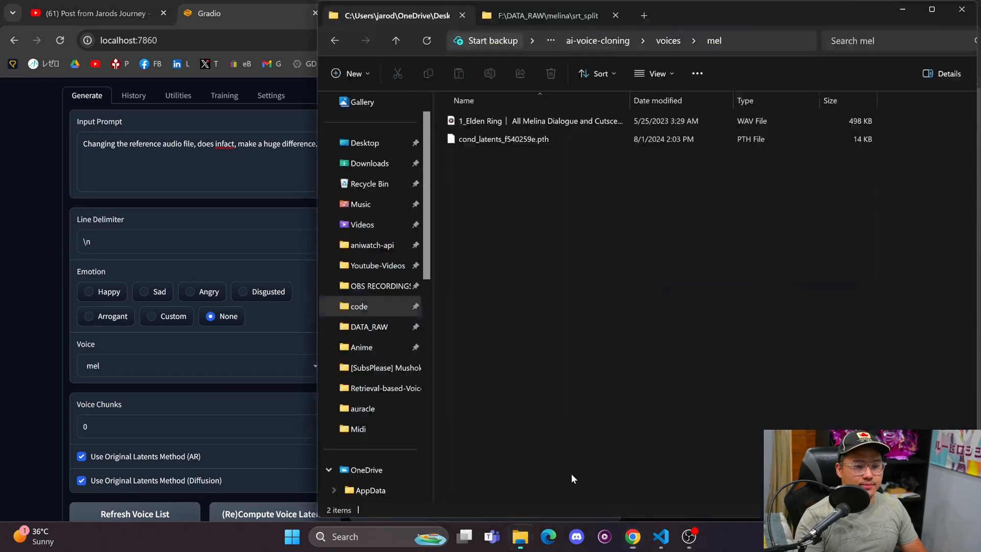
# Move the Elden Ring WAV out of voices/mel, regenerate with mel, and download the clip.
pyautogui.click(503, 139)
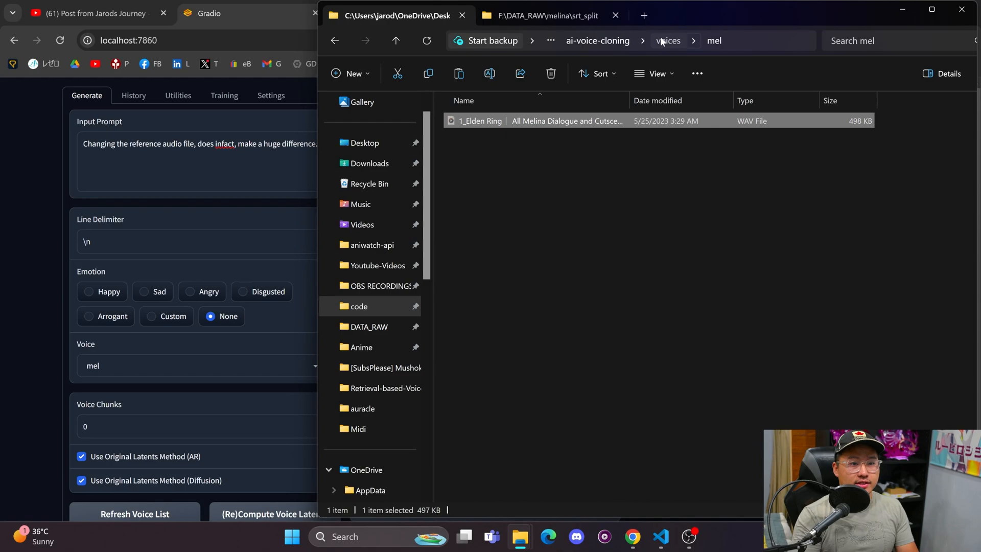
pyautogui.click(668, 40)
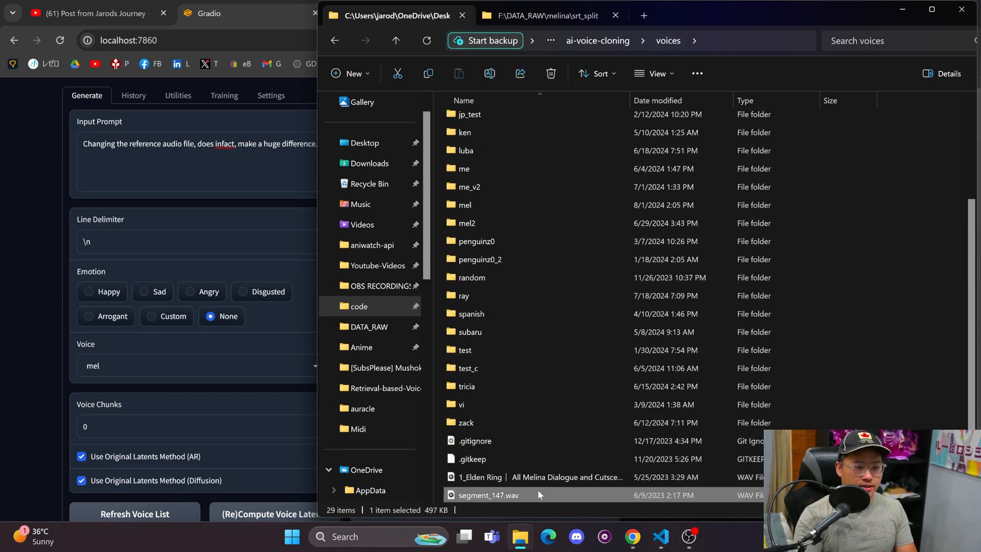
pyautogui.doubleClick(464, 204)
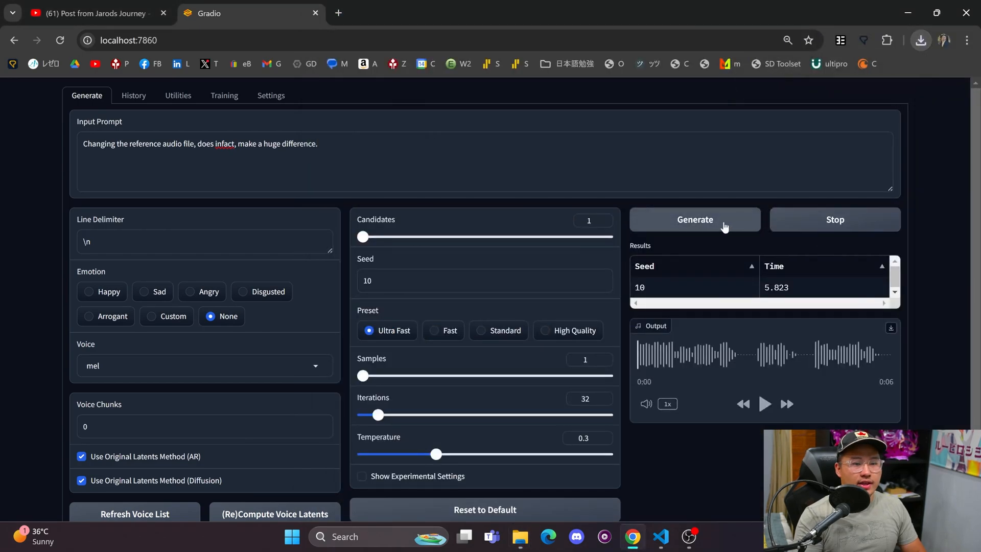
pyautogui.click(694, 219)
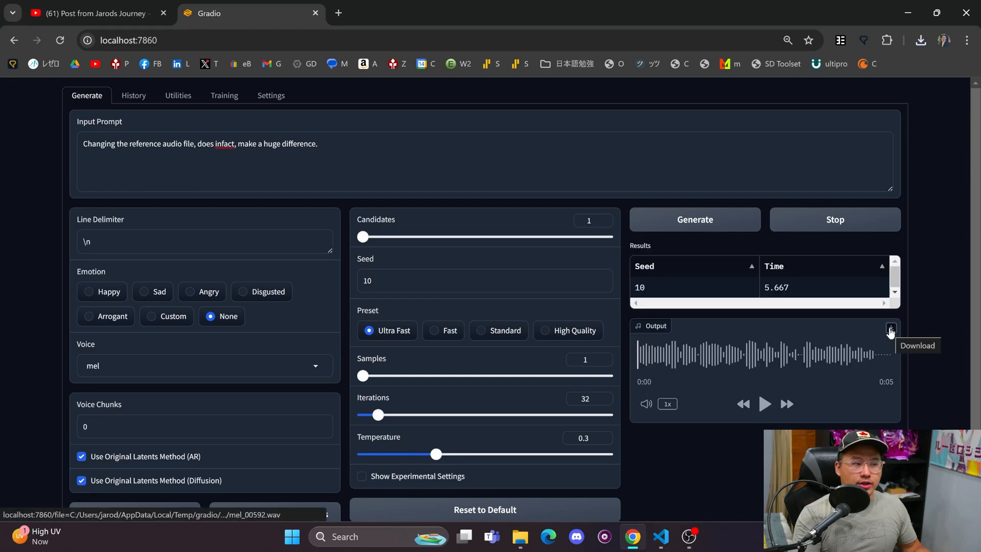
pyautogui.click(889, 331)
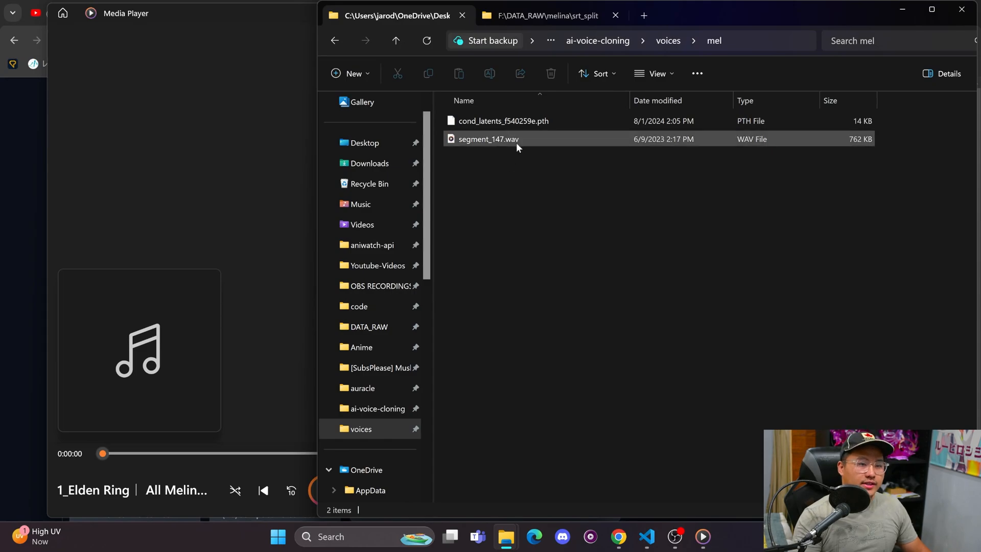
pyautogui.moveTo(523, 141)
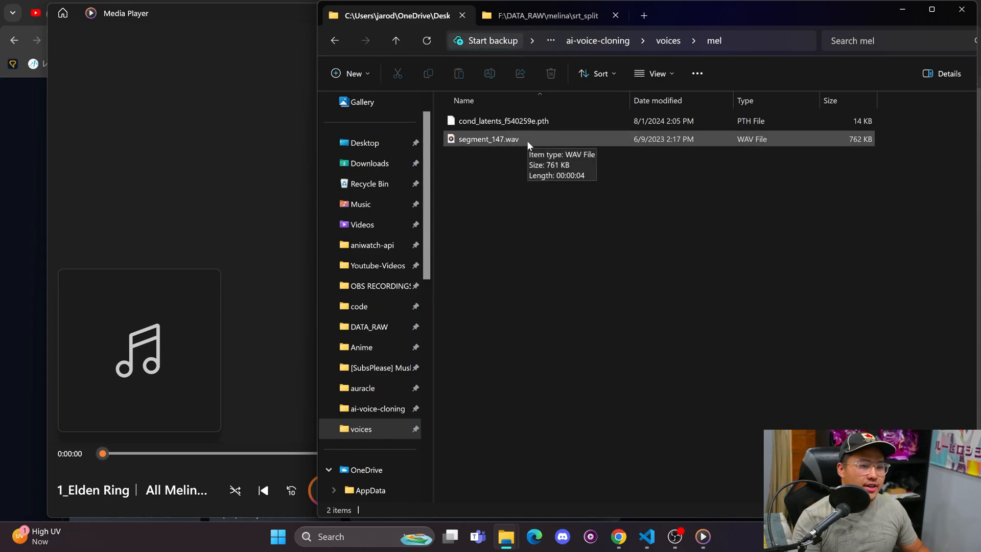
# Play segment_147.wav from voices/mel, then play mel_test_2.wav in ai-voice-cloning.
pyautogui.doubleClick(488, 139)
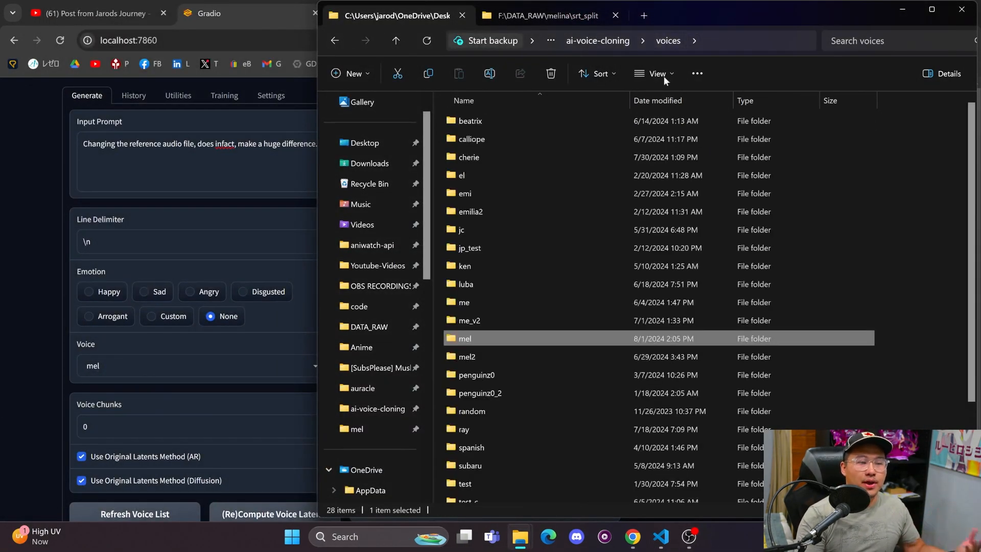
pyautogui.scroll(-3)
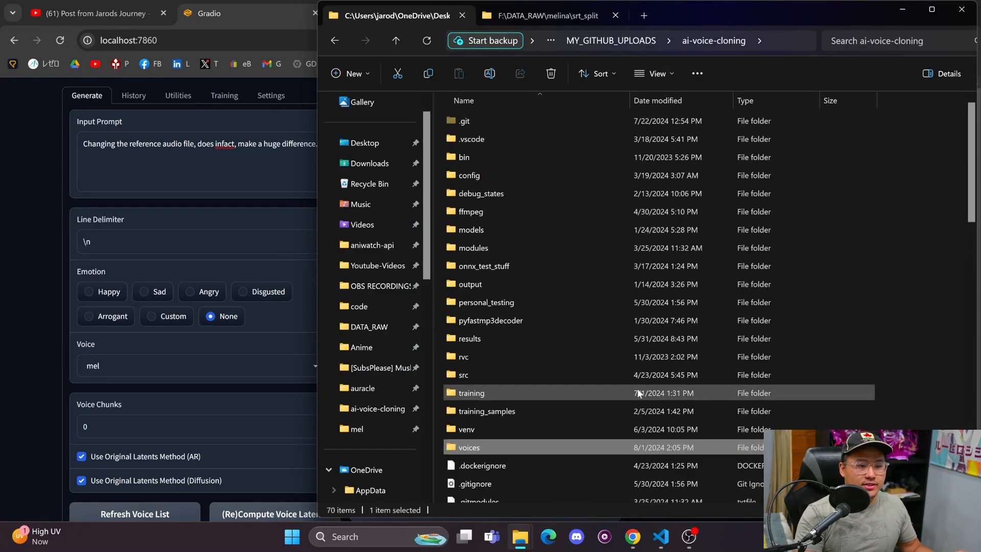
pyautogui.scroll(-3)
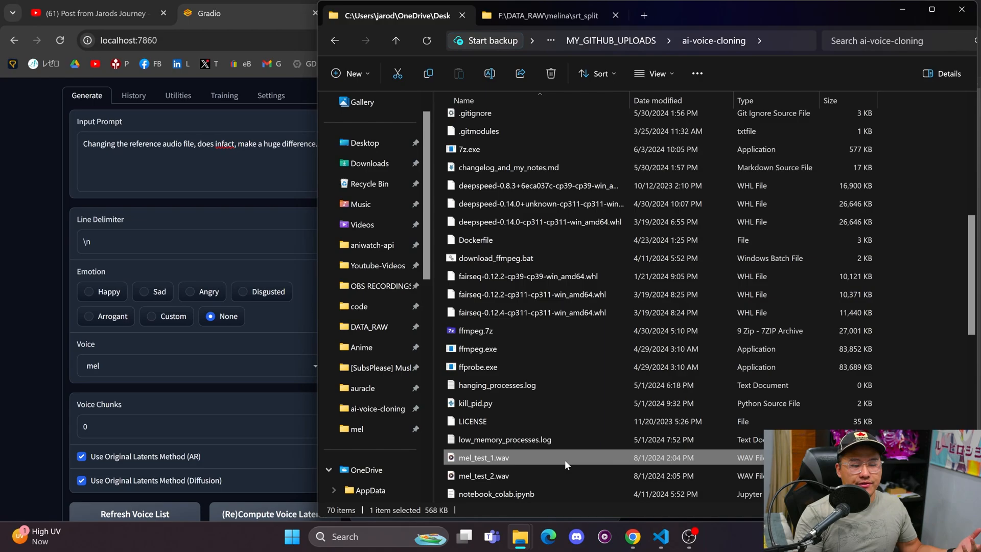
pyautogui.click(482, 476)
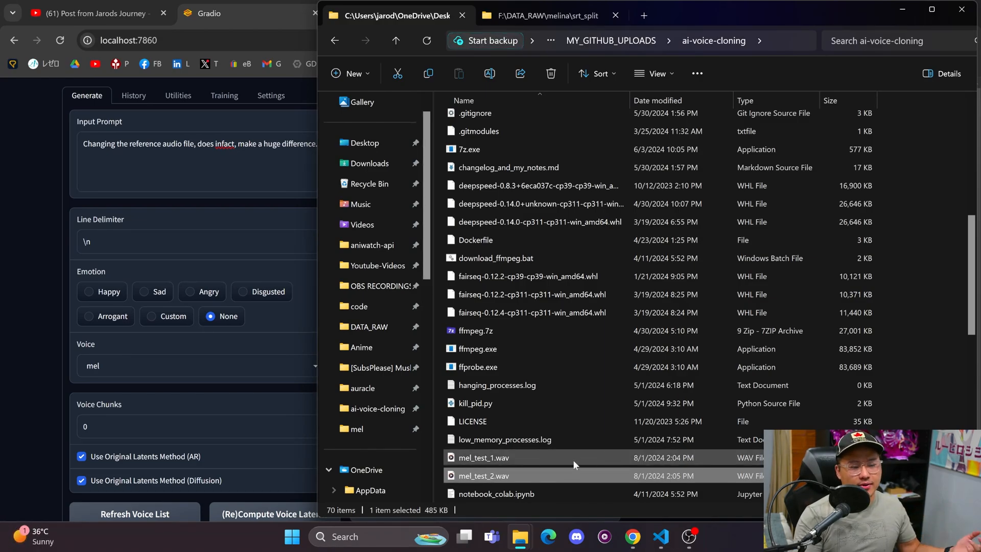
pyautogui.doubleClick(485, 457)
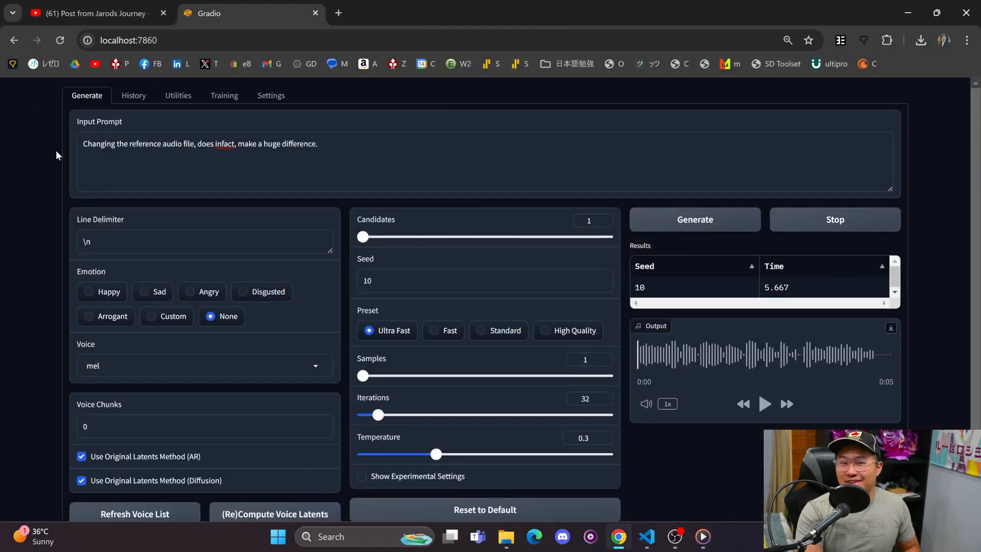
# Open the public 'Answering your questions in a video!' post and sort its 12 comments.
pyautogui.click(94, 13)
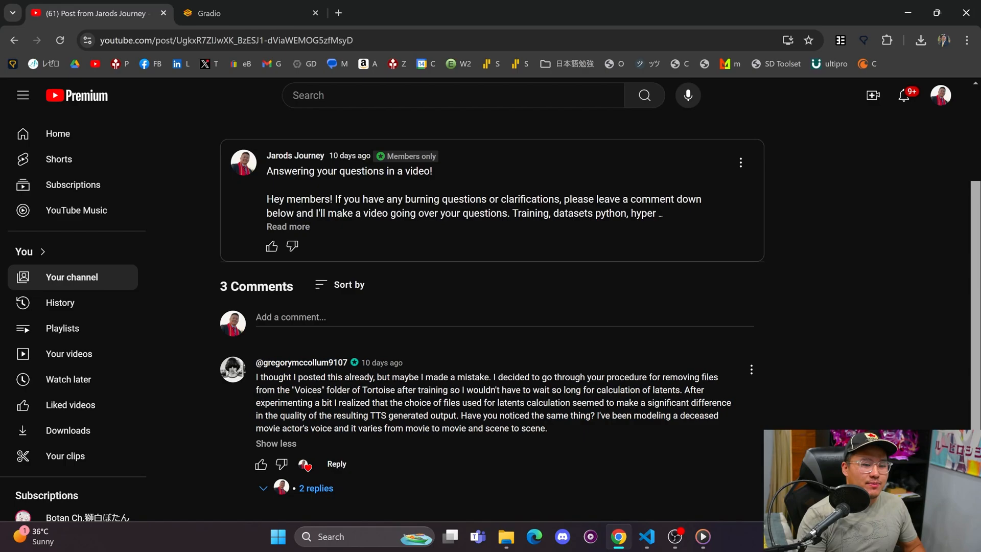
pyautogui.moveTo(559, 434)
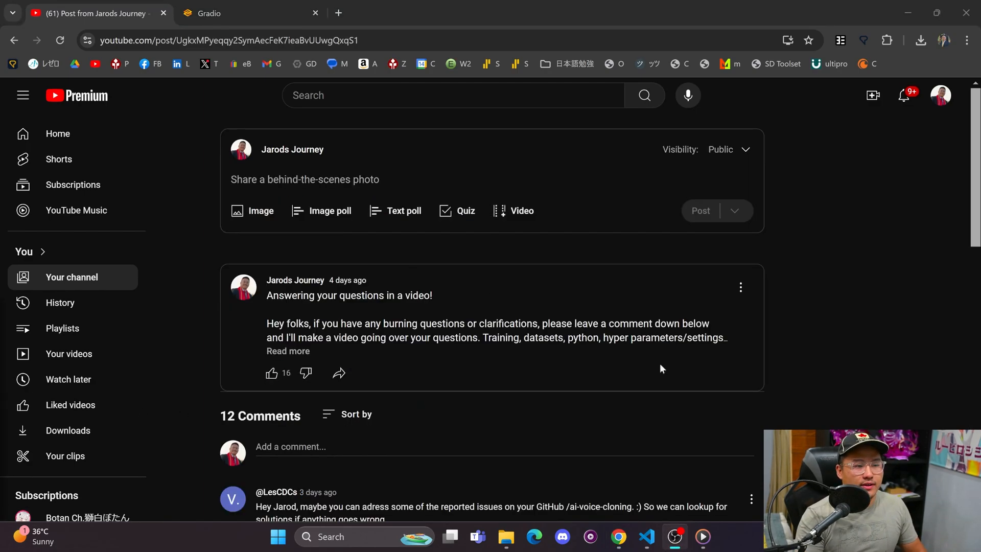
pyautogui.scroll(-3)
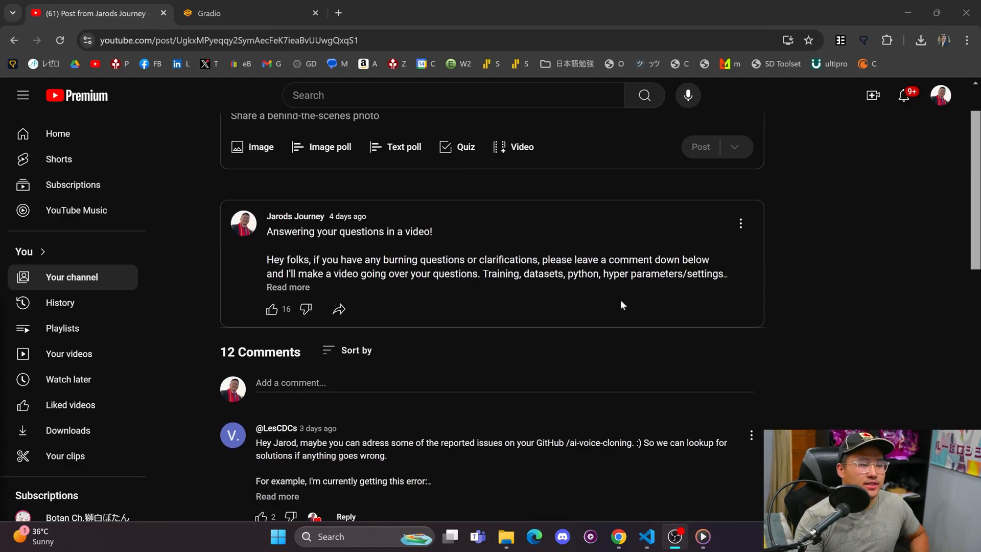
pyautogui.moveTo(610, 336)
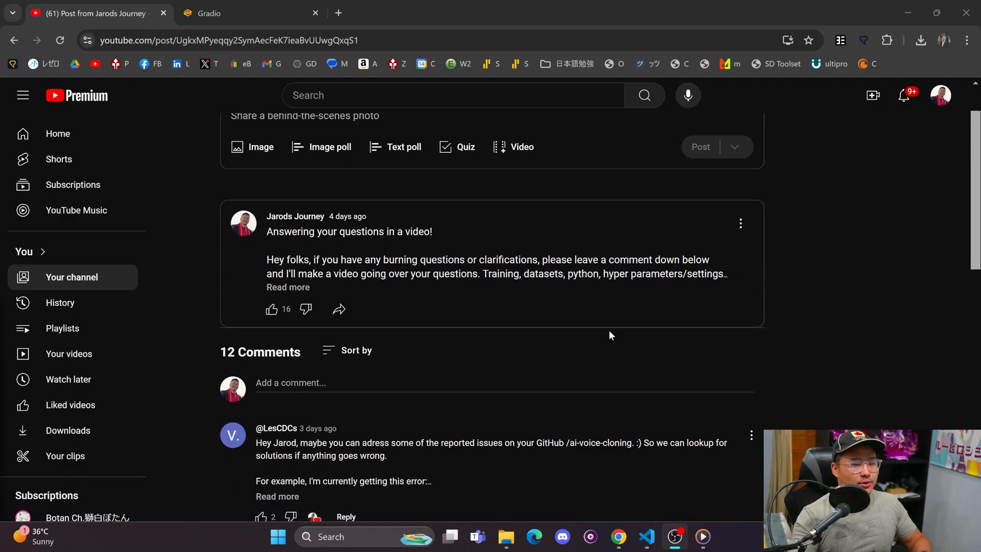
pyautogui.scroll(-3)
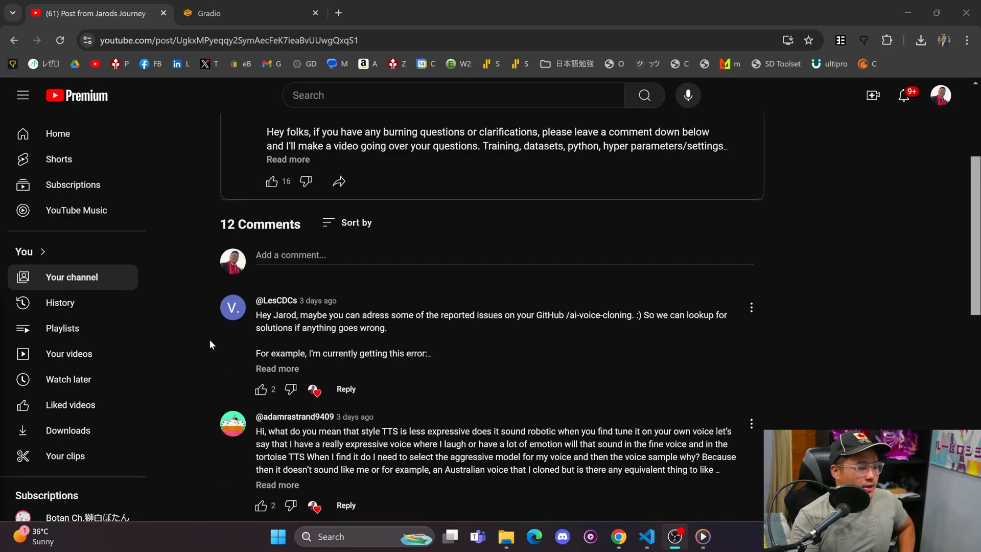
pyautogui.click(356, 223)
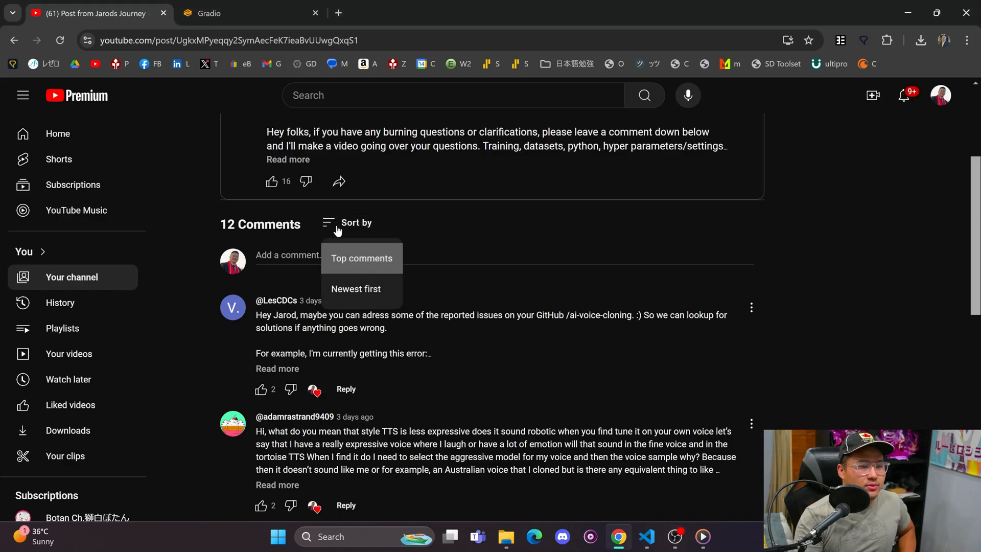
# Expand LesCDCs's comment and highlight its UnicodeDecodeError traceback line.
pyautogui.click(277, 368)
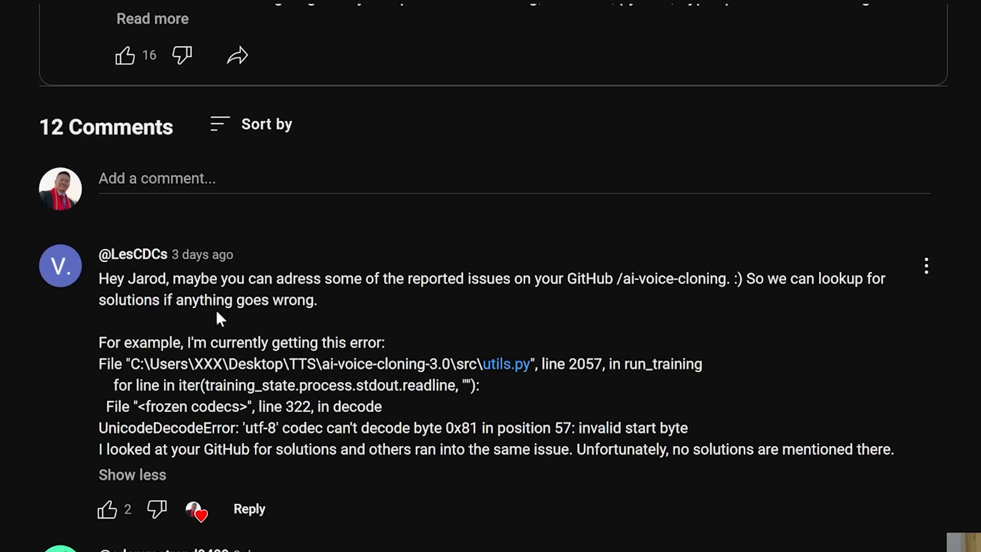
pyautogui.moveTo(98, 278); pyautogui.dragTo(318, 300)
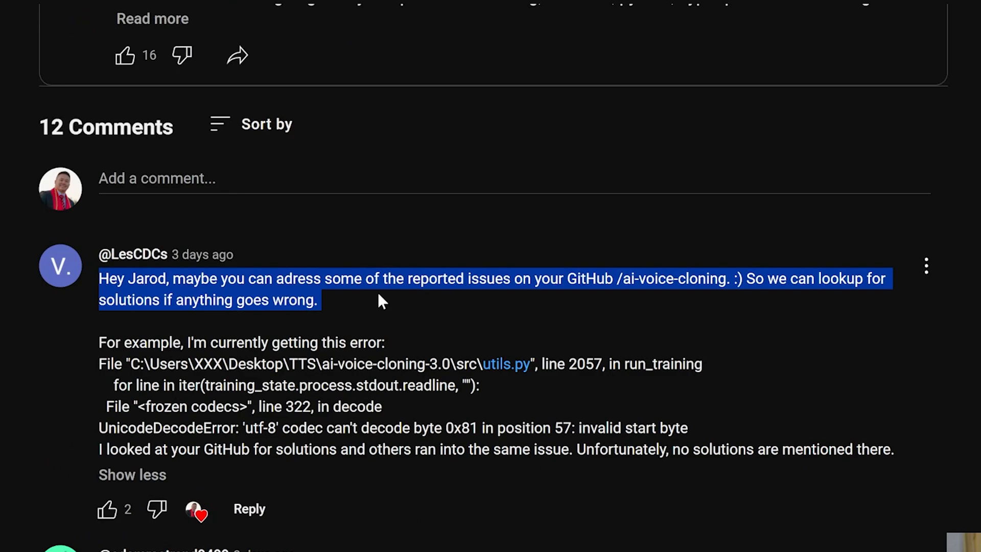
pyautogui.click(382, 301)
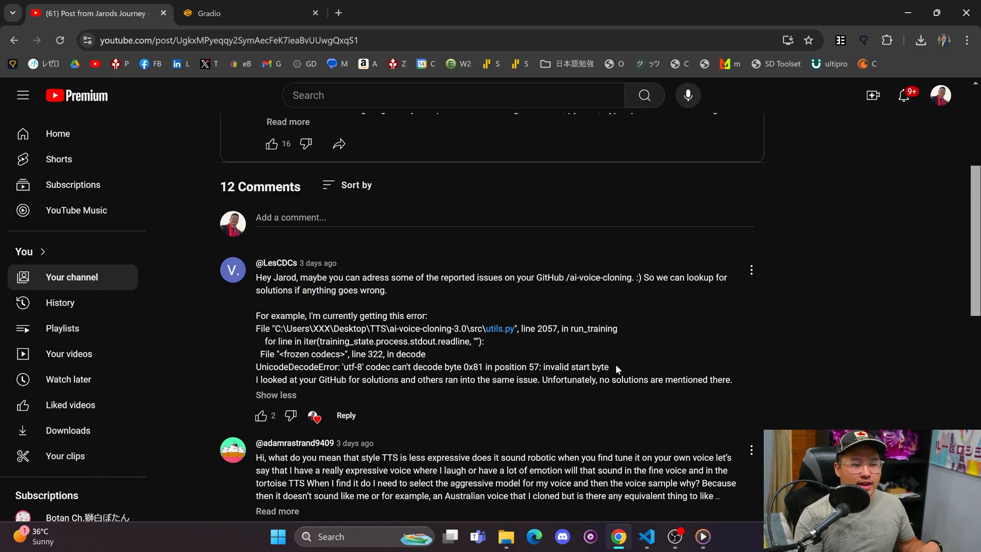
pyautogui.doubleClick(349, 367)
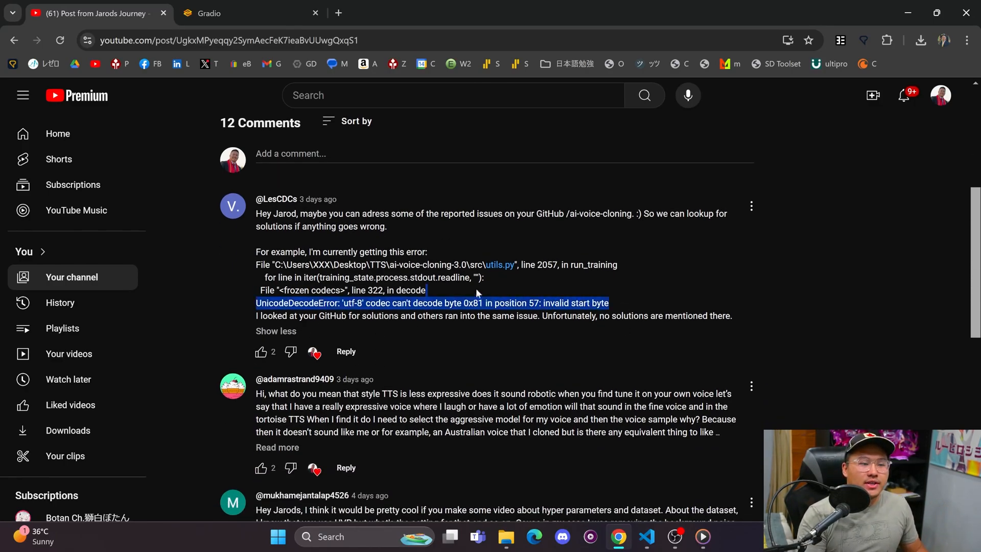
pyautogui.click(542, 285)
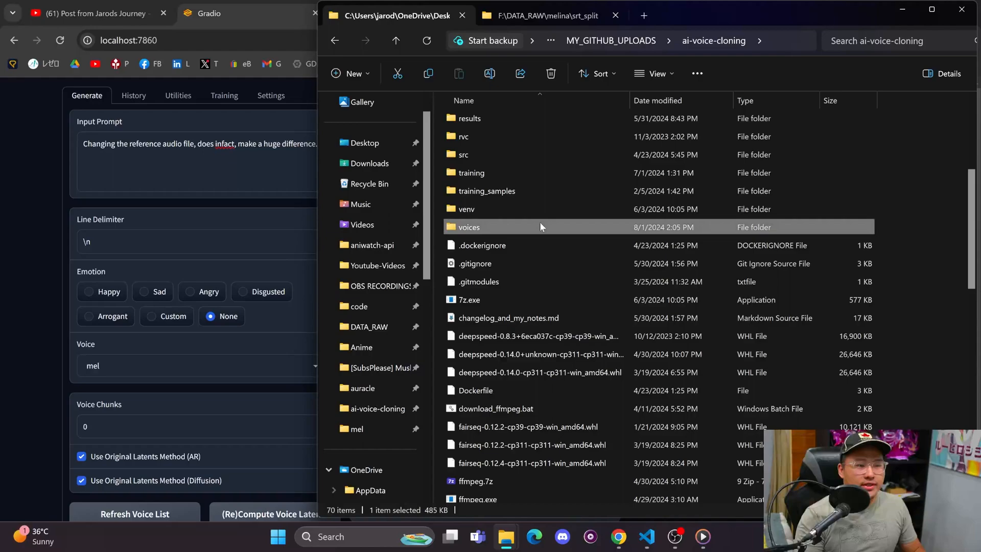
# Browse training/mel/archived_data to the latest dataset and view its train.txt transcript.
pyautogui.doubleClick(469, 227)
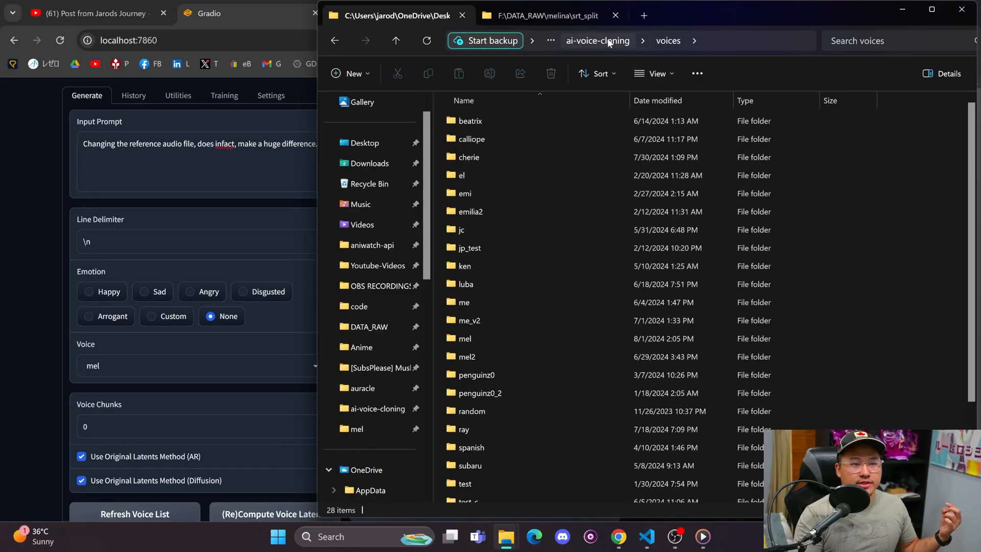
pyautogui.doubleClick(464, 339)
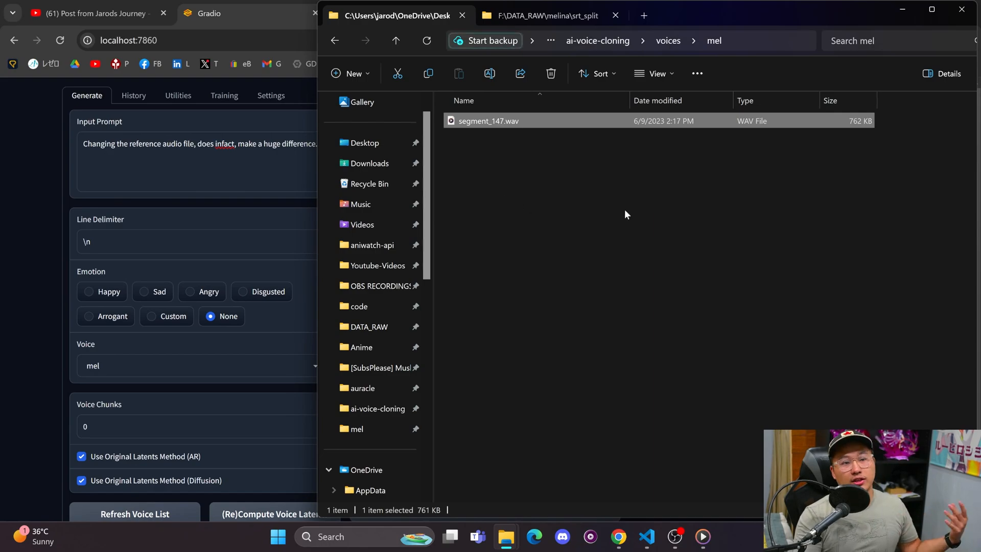
pyautogui.moveTo(683, 59)
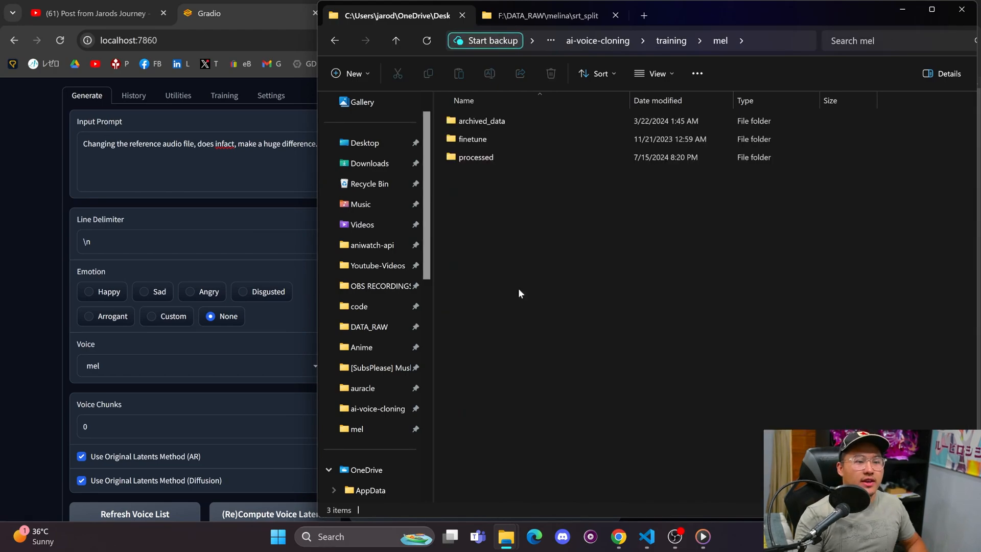
pyautogui.doubleClick(481, 121)
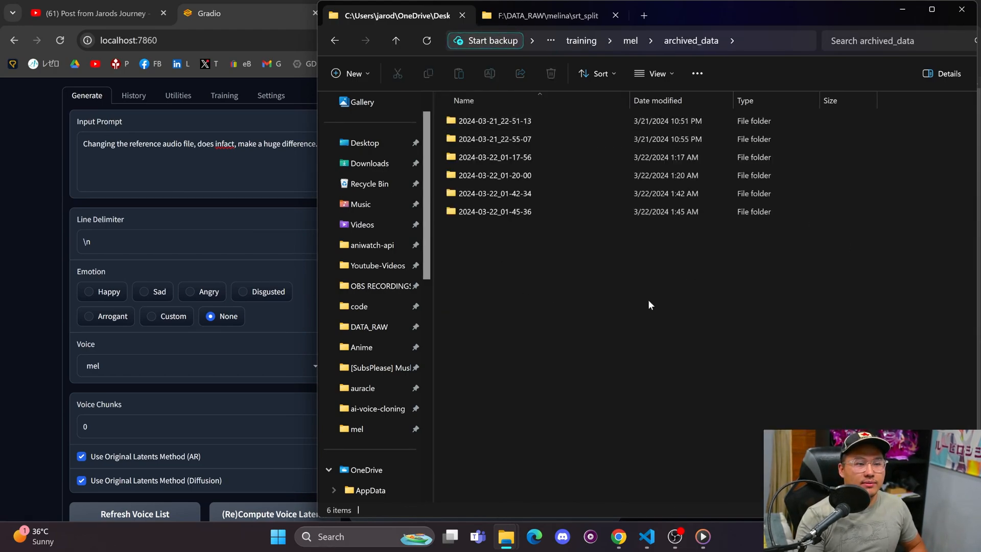
pyautogui.doubleClick(496, 211)
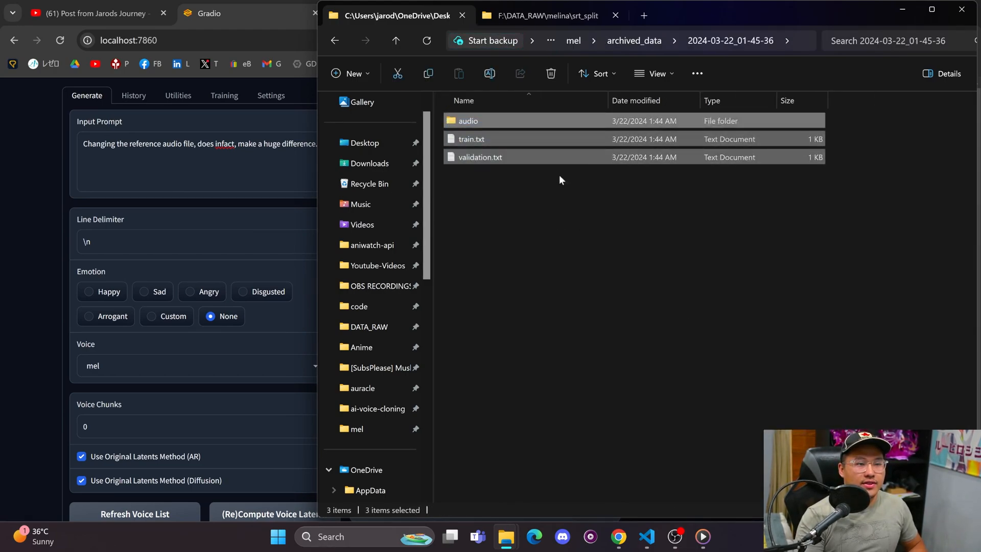
pyautogui.click(471, 139)
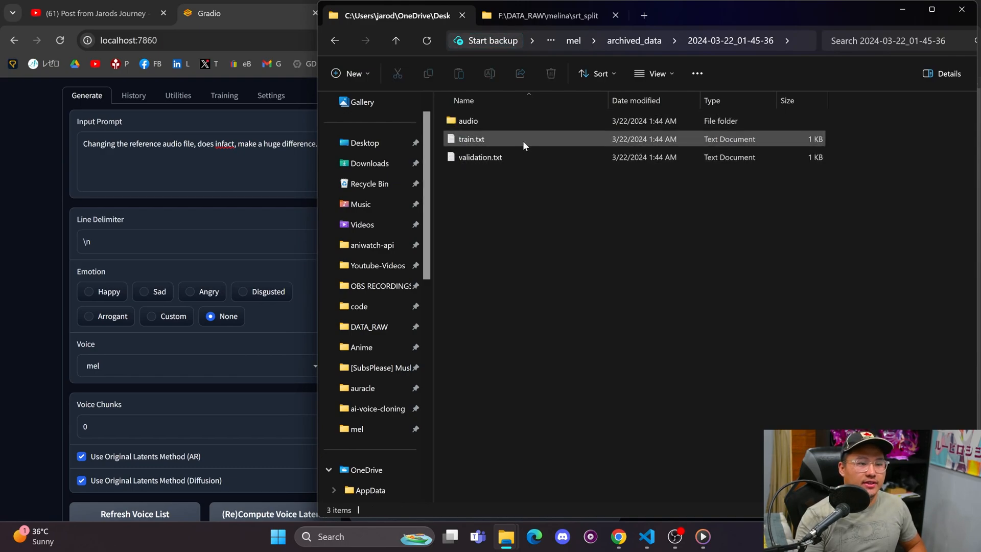
pyautogui.doubleClick(471, 139)
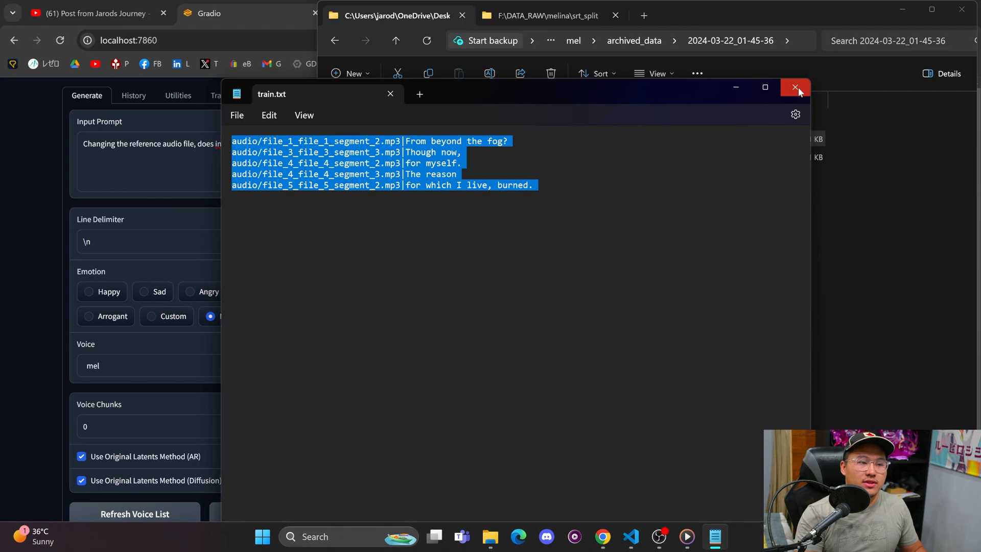
pyautogui.click(795, 87)
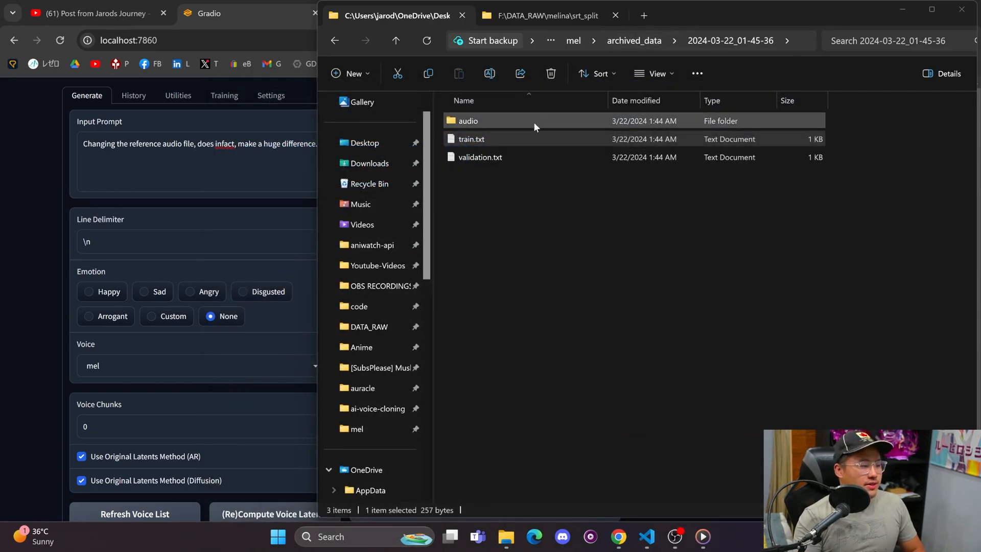
# Copy file_5_file_5_segment_2.mp3 from the audio folder into voices/mel.
pyautogui.doubleClick(468, 120)
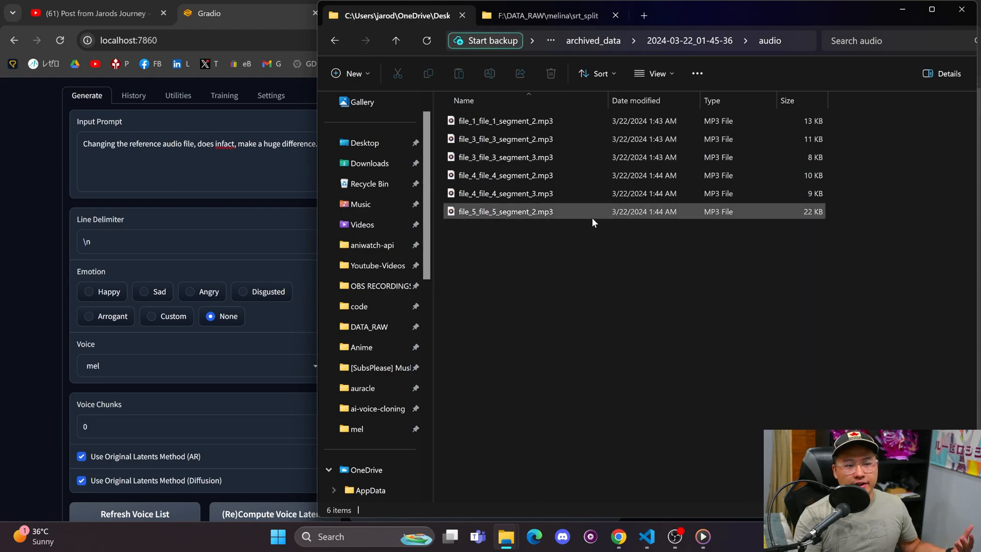
pyautogui.click(504, 211)
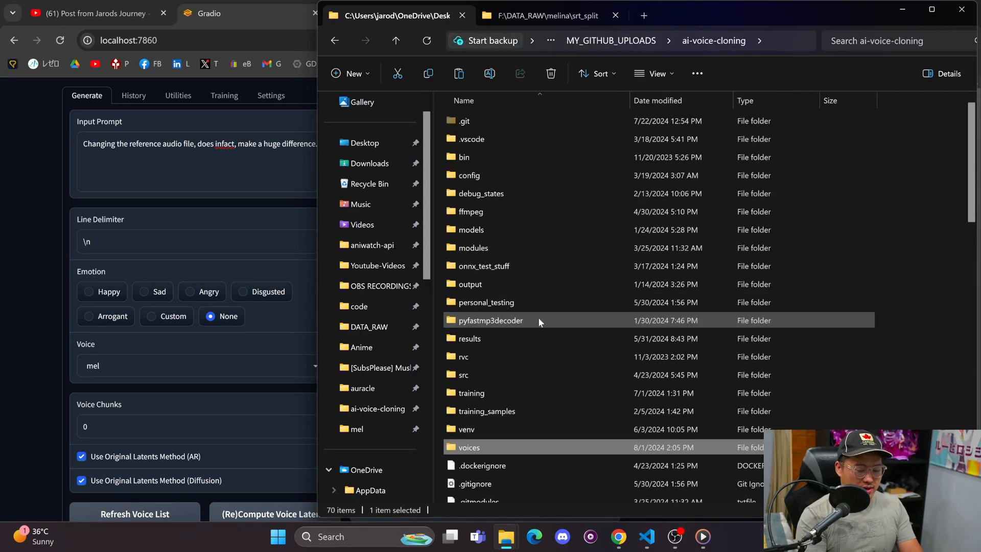
pyautogui.doubleClick(468, 446)
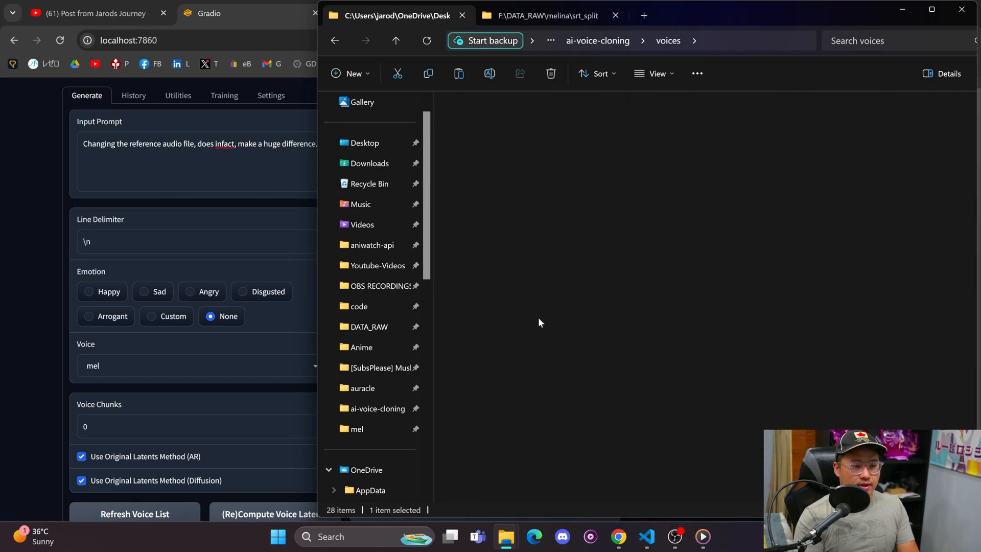
pyautogui.doubleClick(360, 429)
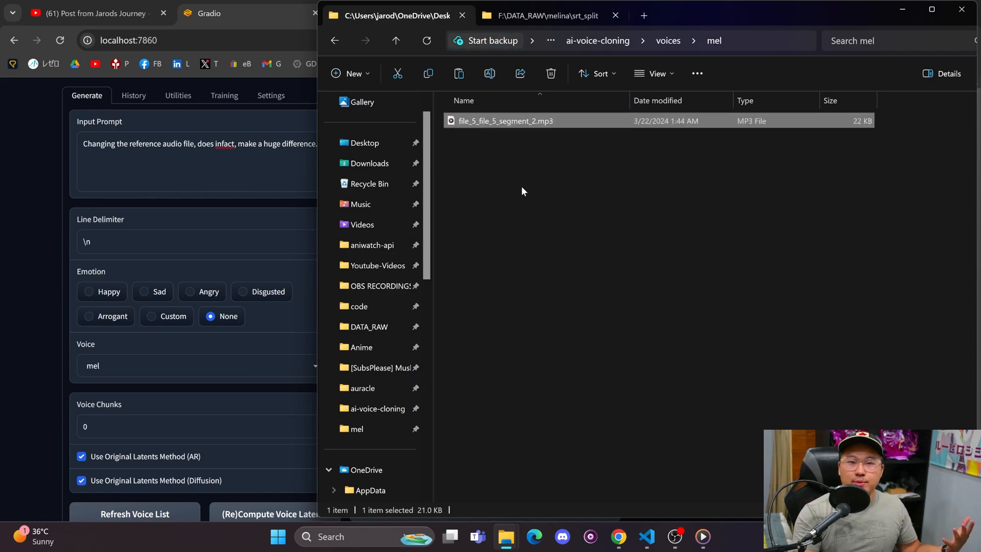
pyautogui.moveTo(533, 199)
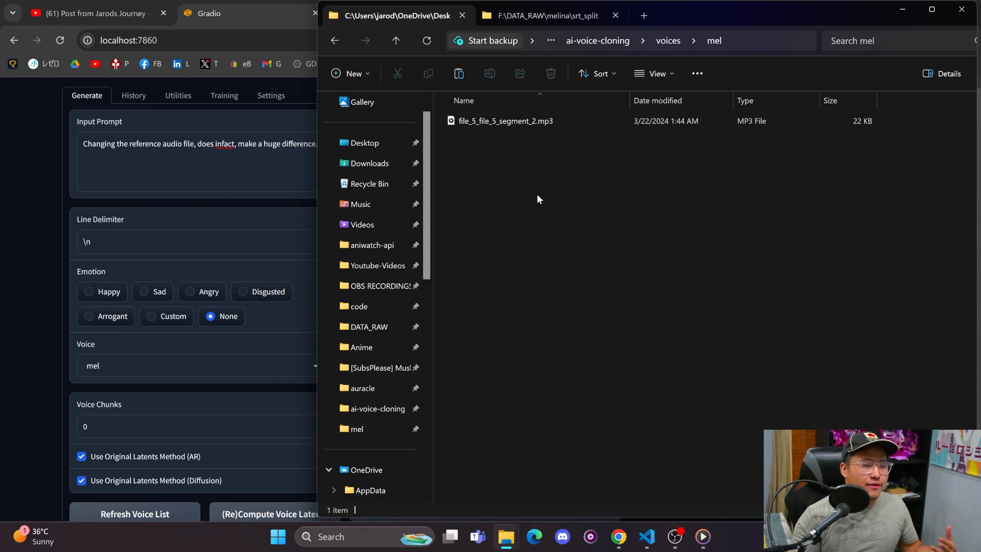
pyautogui.moveTo(585, 191)
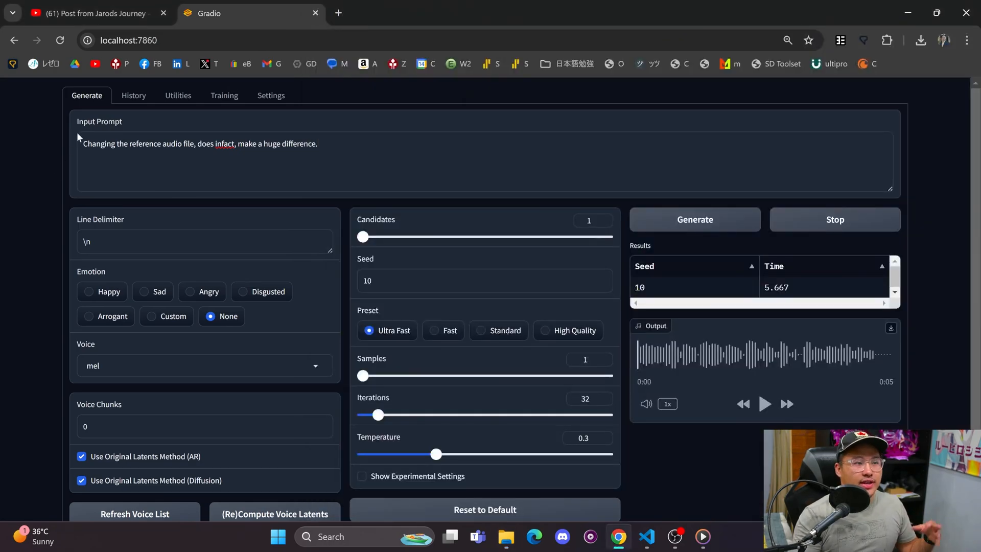
# Return to the YouTube community post's comments in Chrome.
pyautogui.click(90, 12)
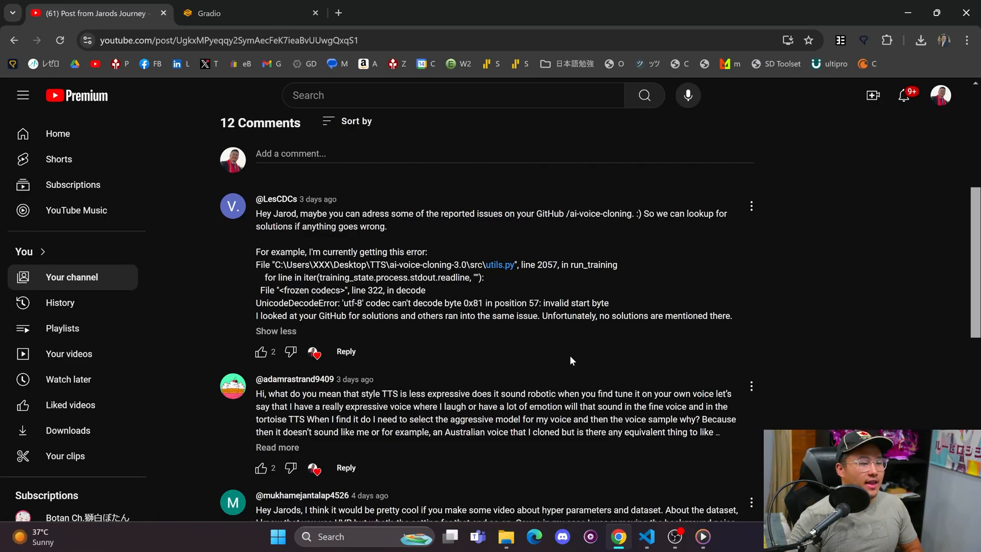
pyautogui.moveTo(256, 199); pyautogui.dragTo(730, 315)
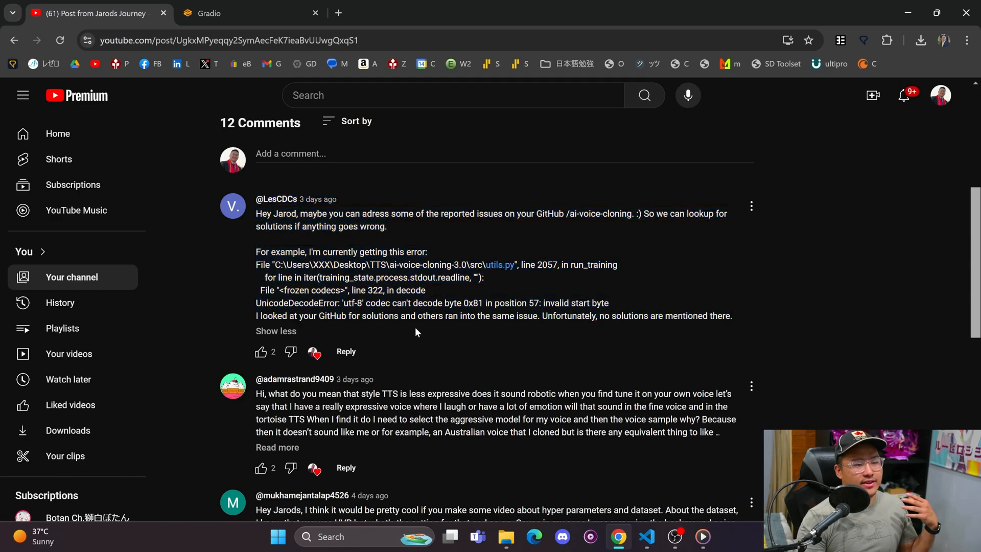
pyautogui.moveTo(429, 335)
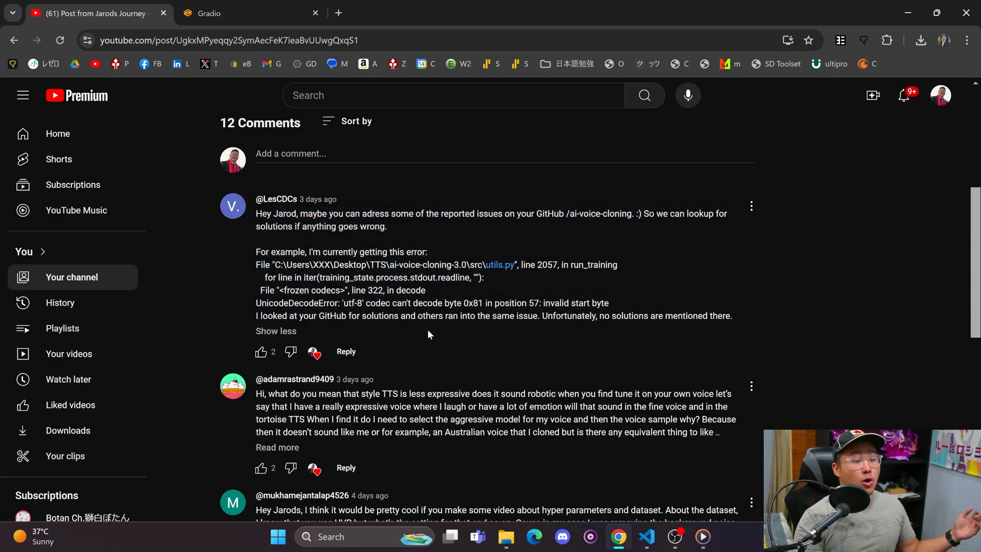
pyautogui.scroll(-3)
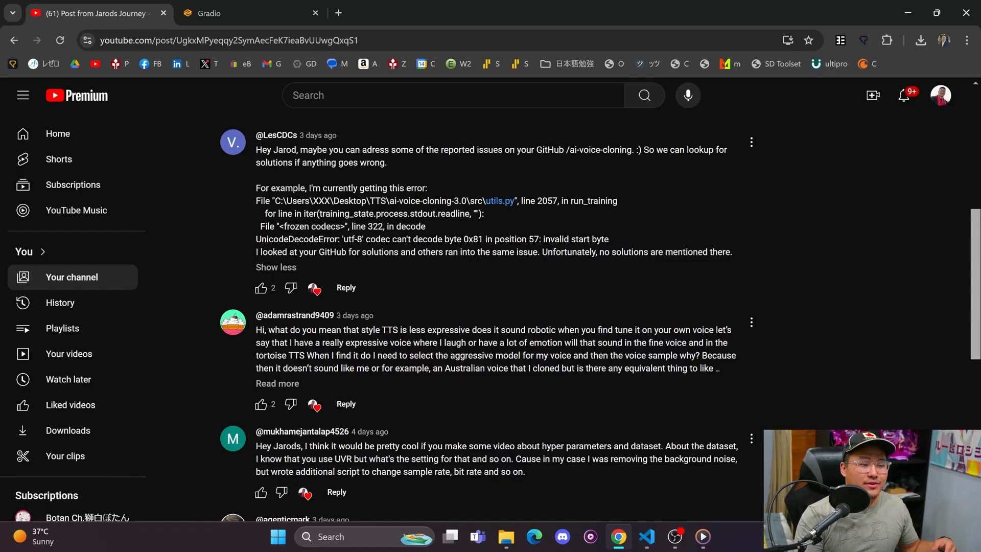
pyautogui.click(277, 382)
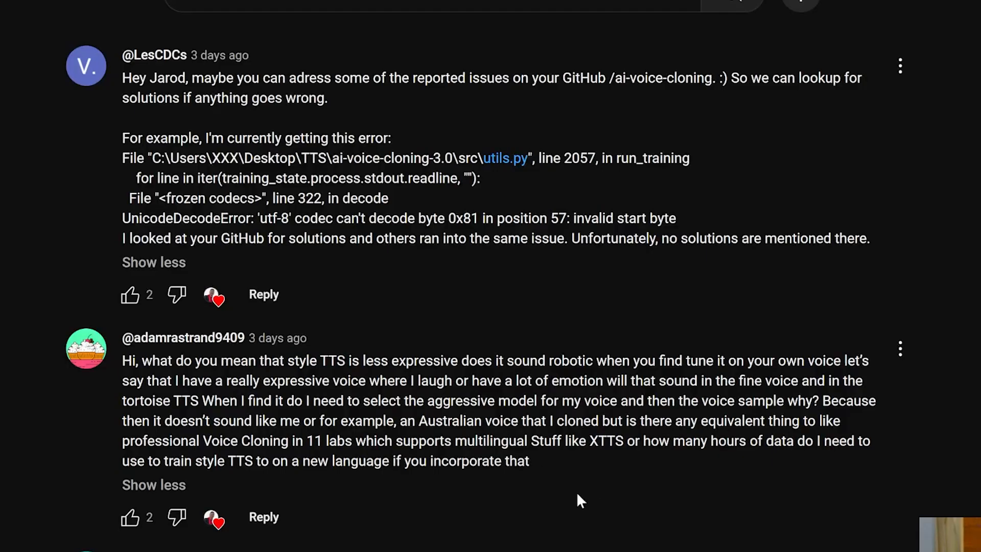
pyautogui.moveTo(212, 401); pyautogui.dragTo(528, 460)
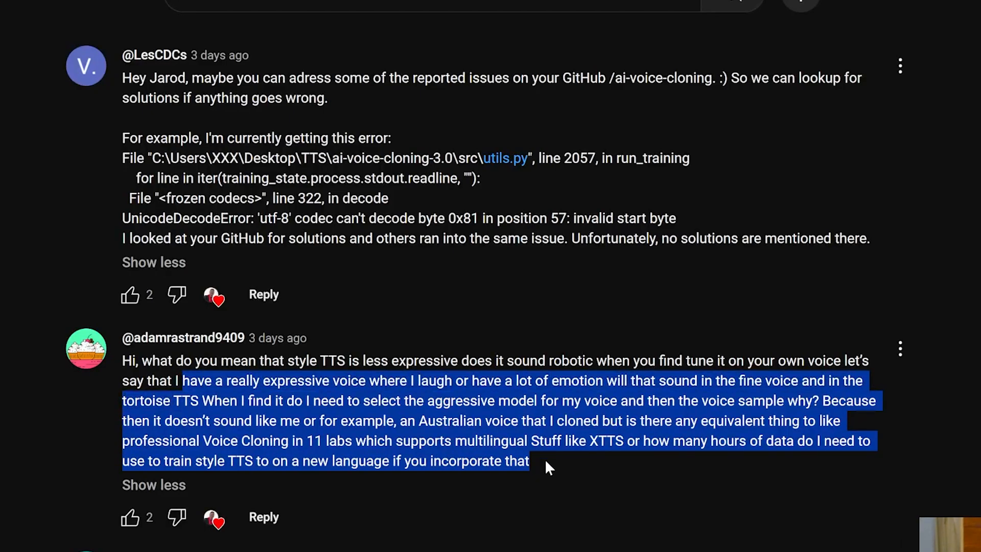
pyautogui.click(498, 434)
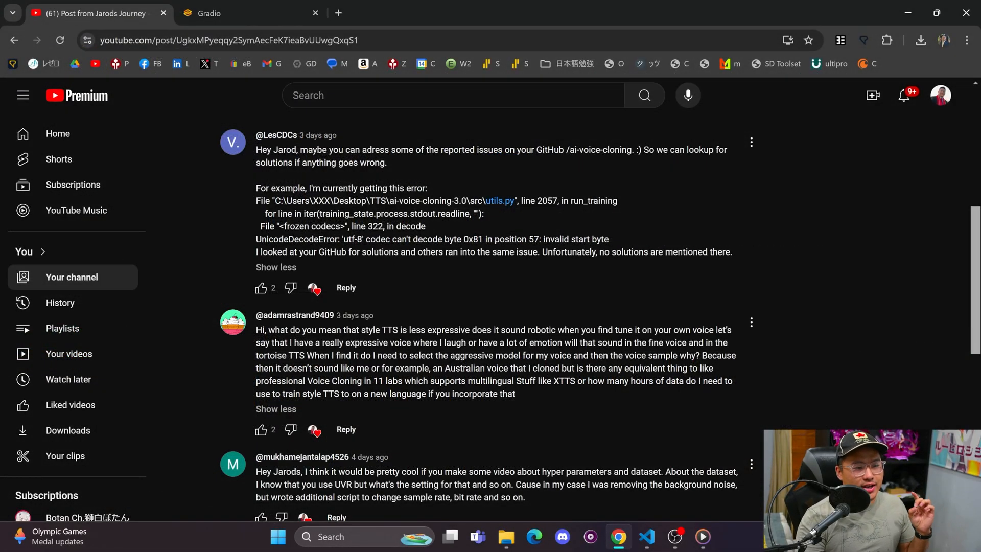
pyautogui.moveTo(519, 397)
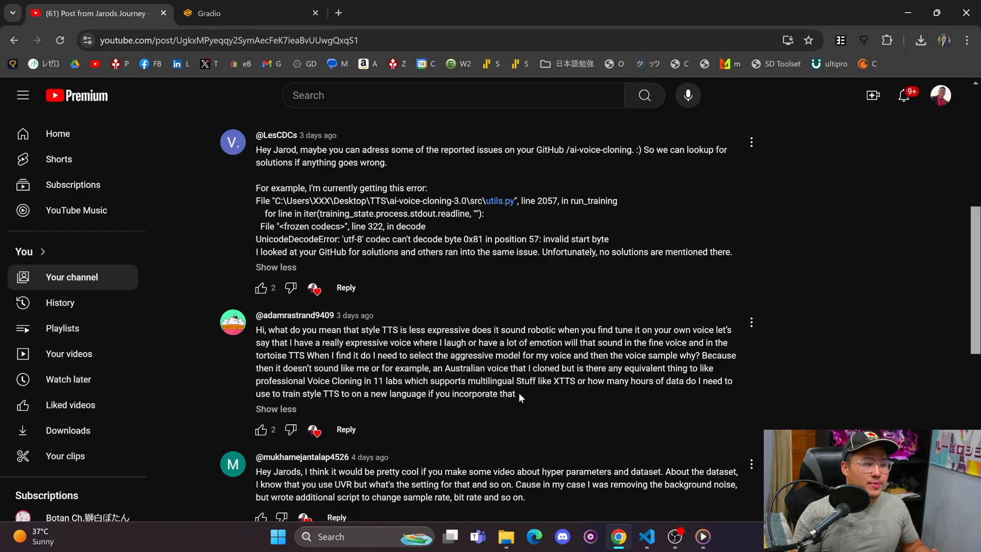
# Route generation through RVC with melina.pth and play the processed mel clip.
pyautogui.click(403, 13)
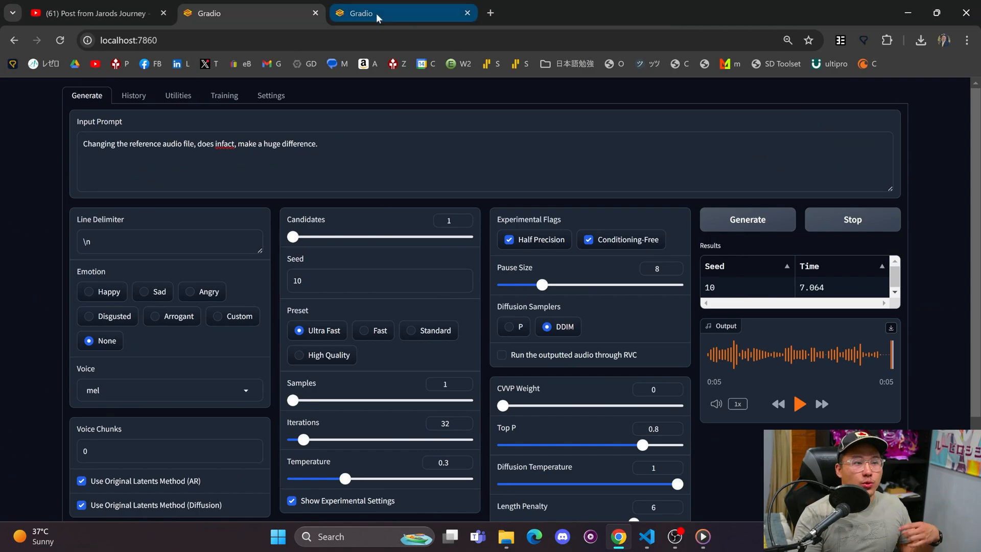
pyautogui.click(381, 13)
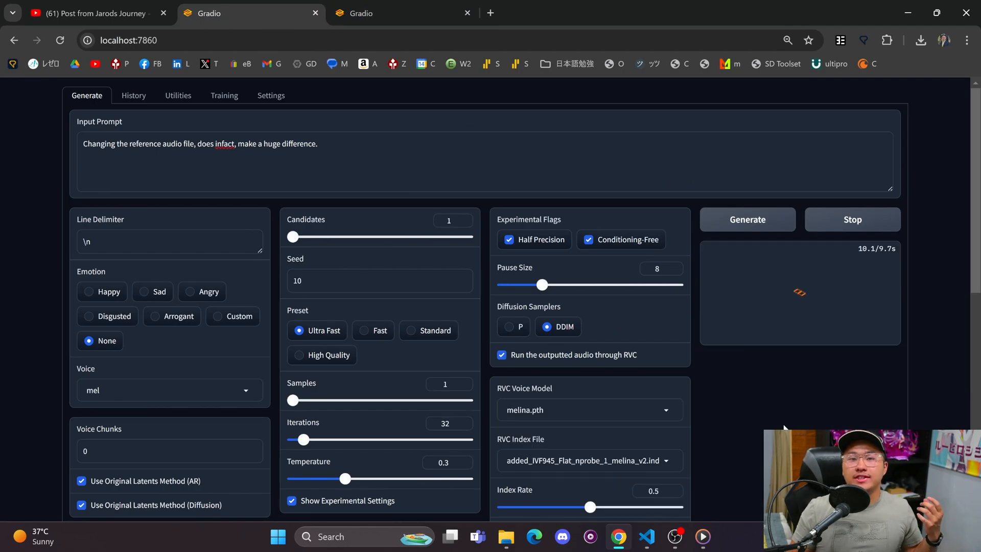
pyautogui.moveTo(798, 280)
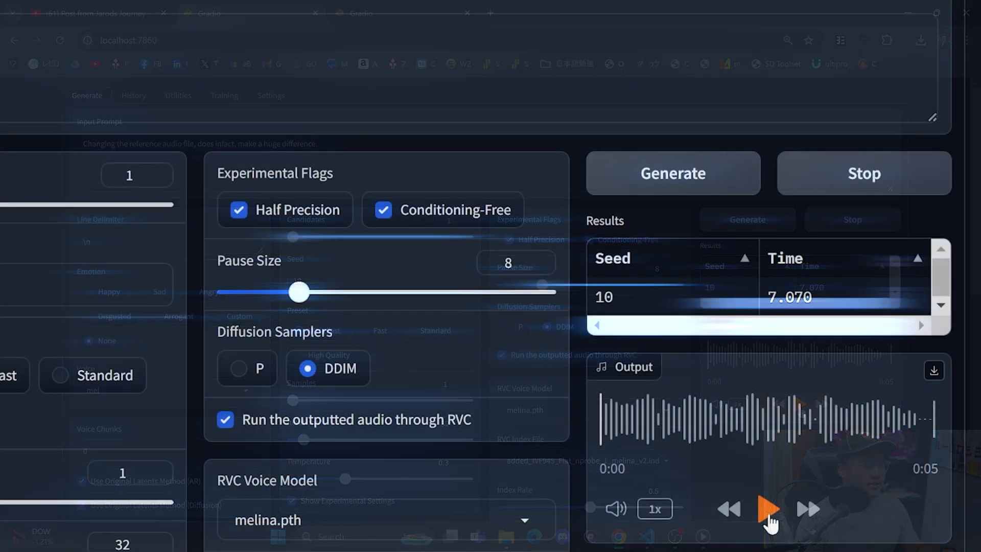
pyautogui.click(769, 509)
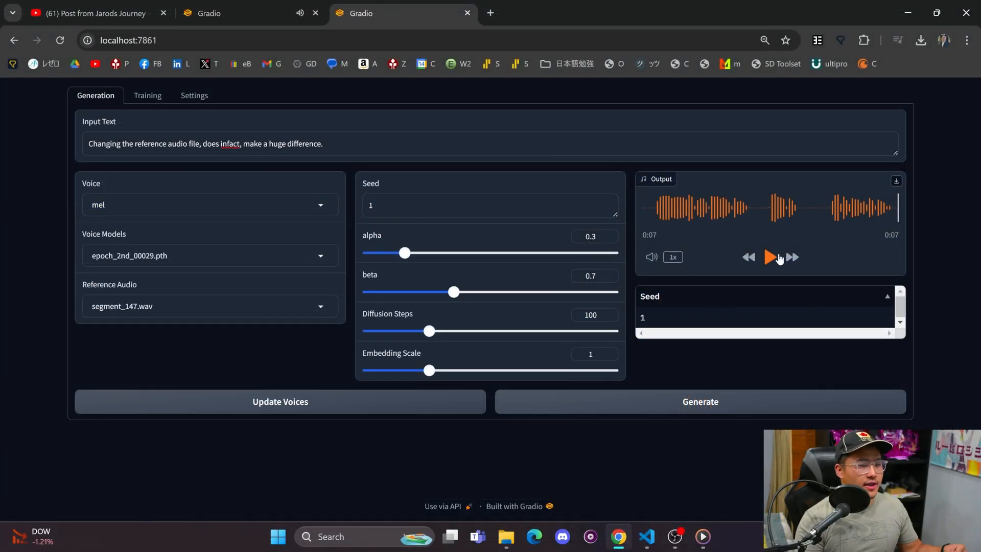
pyautogui.click(770, 257)
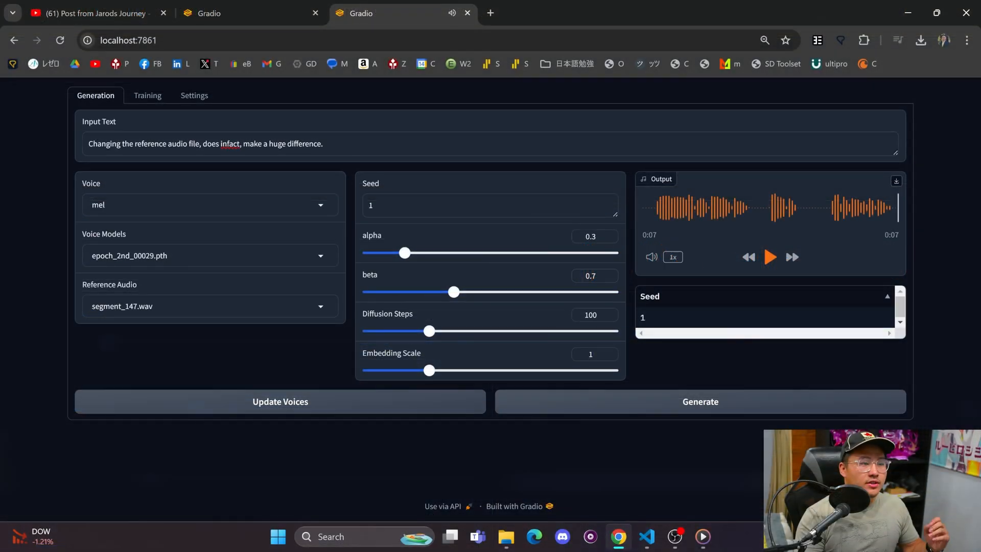
pyautogui.tripleClick(205, 143)
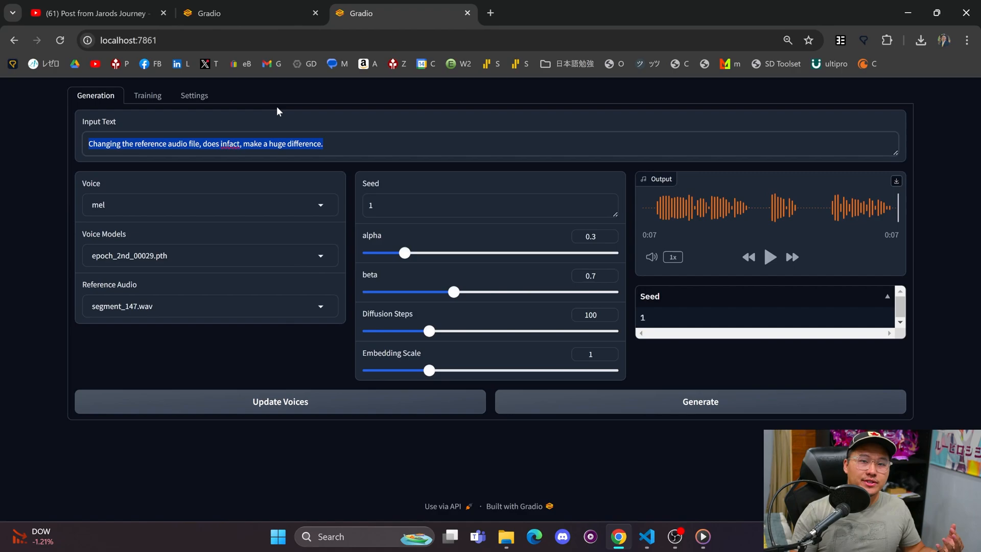
pyautogui.moveTo(305, 178)
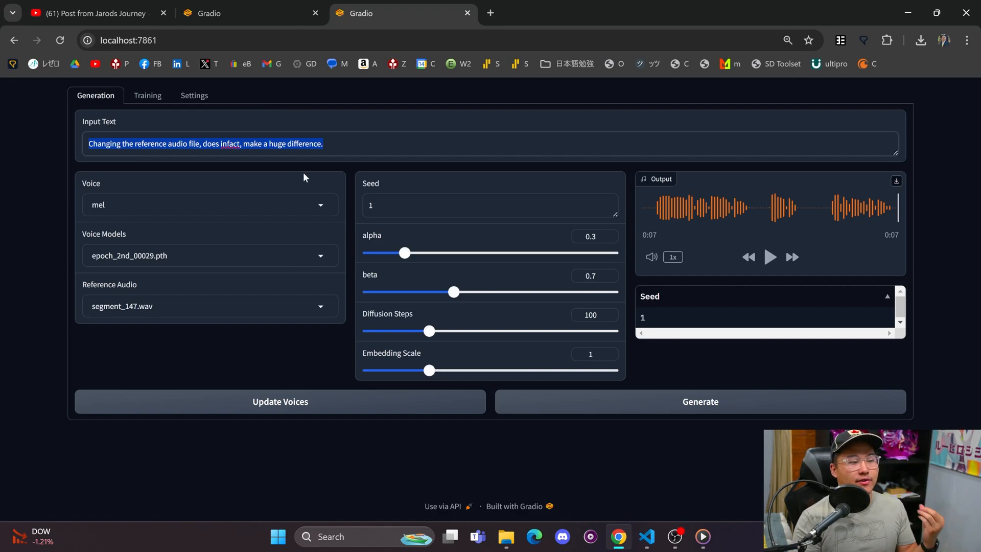
pyautogui.moveTo(341, 165)
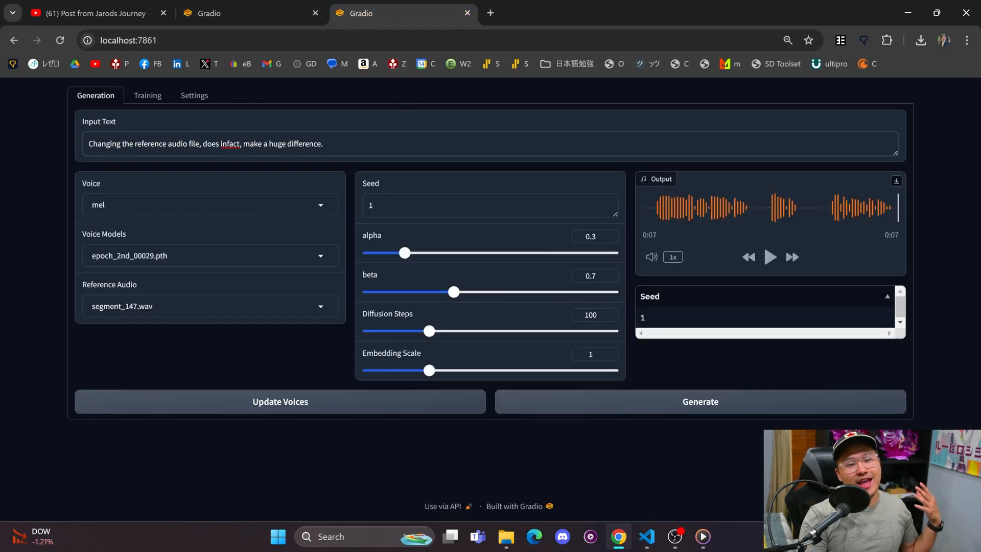
pyautogui.click(250, 12)
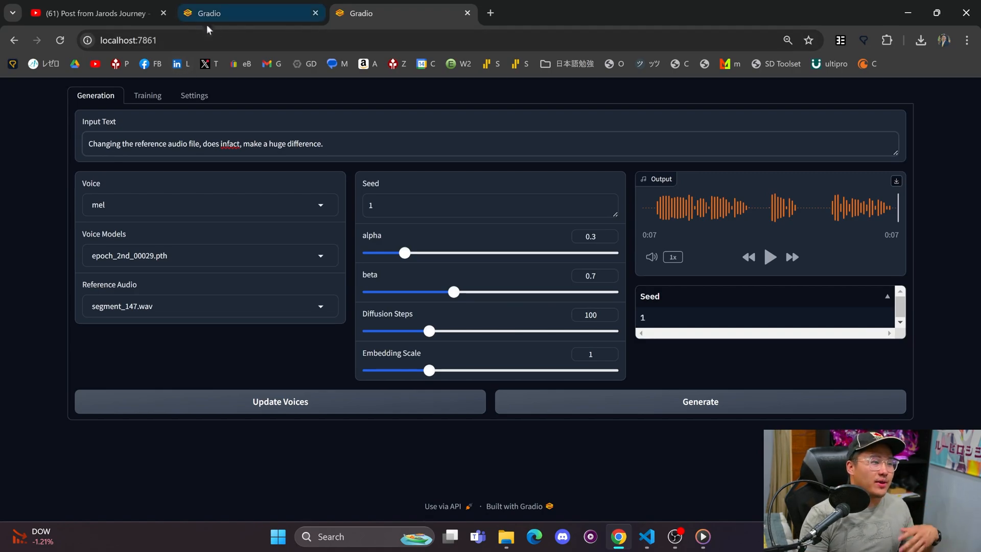
pyautogui.click(94, 12)
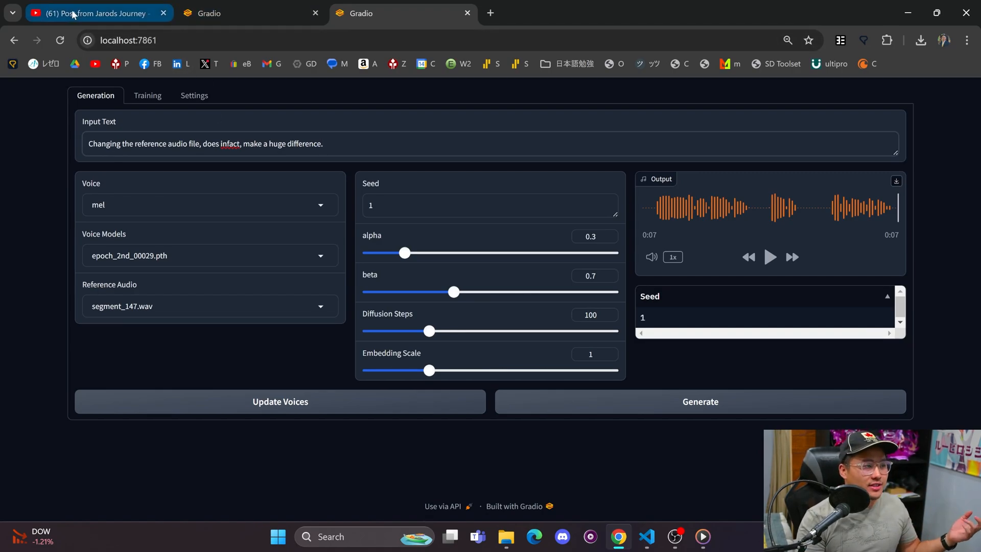
pyautogui.moveTo(94, 12)
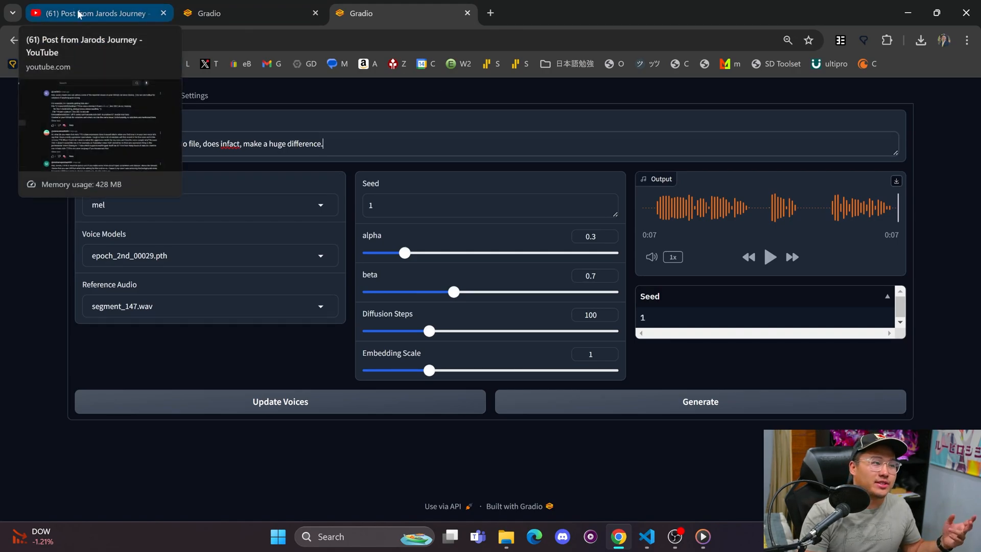
# Scroll the YouTube comments to the UVR dataset settings question and search for uvr.
pyautogui.click(94, 12)
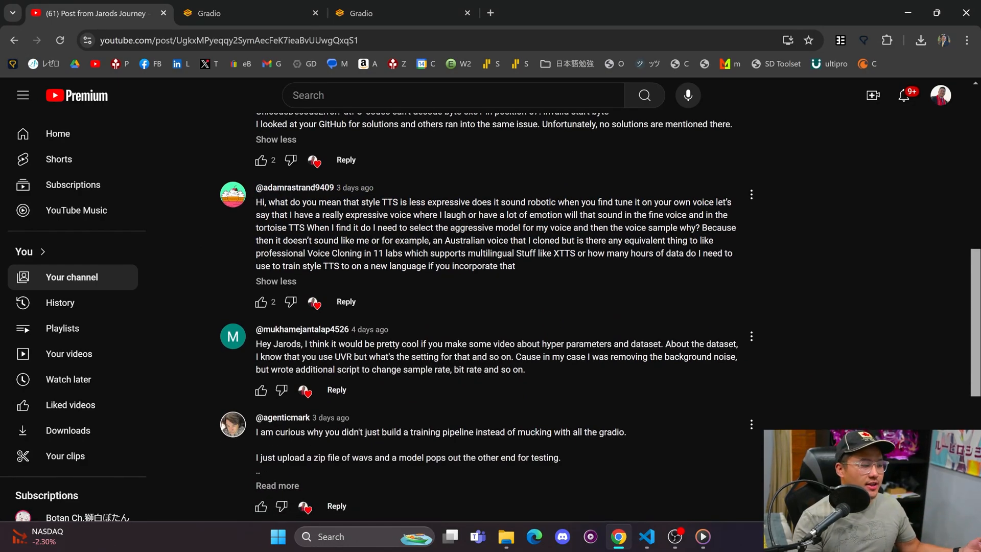
pyautogui.scroll(-3)
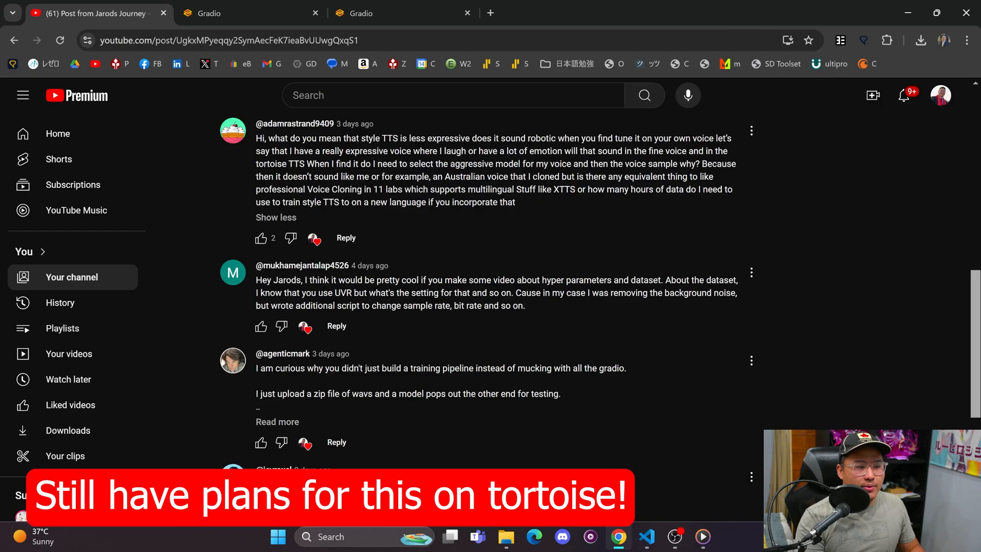
pyautogui.scroll(-3)
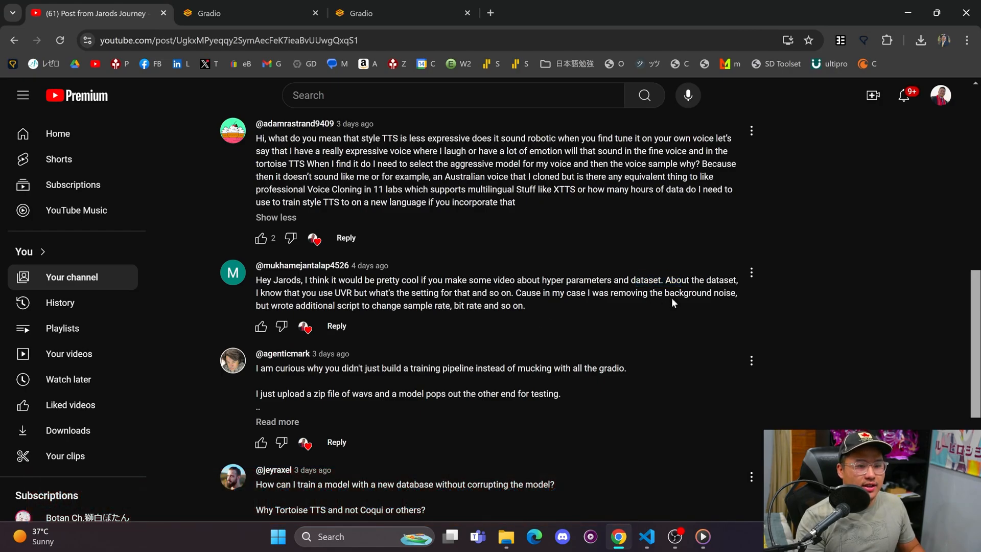
pyautogui.write('uvr')
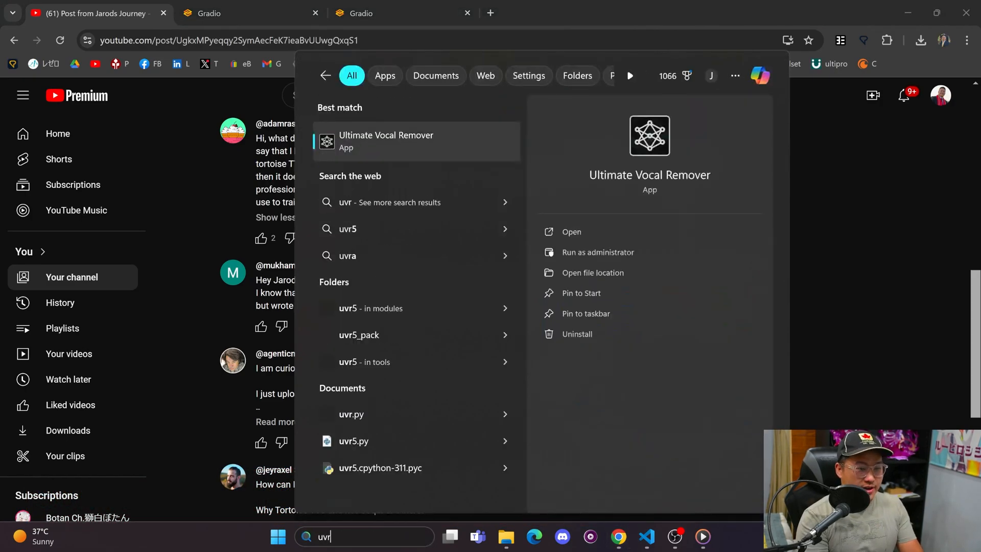
# Launch Ultimate Vocal Remover from the Windows search results.
pyautogui.click(570, 232)
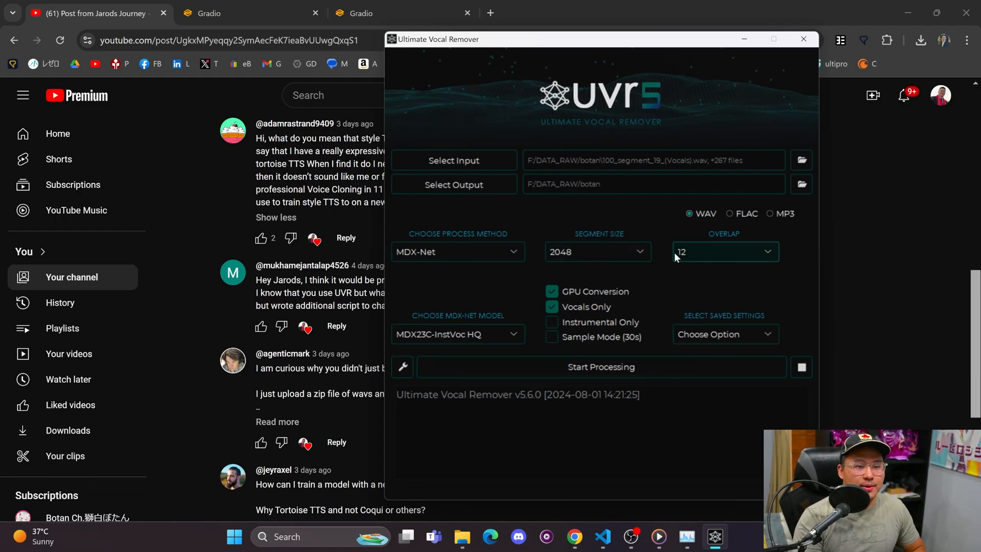
# Browse the MDX-Net model list and the Download Center's MDX-Net models.
pyautogui.click(551, 306)
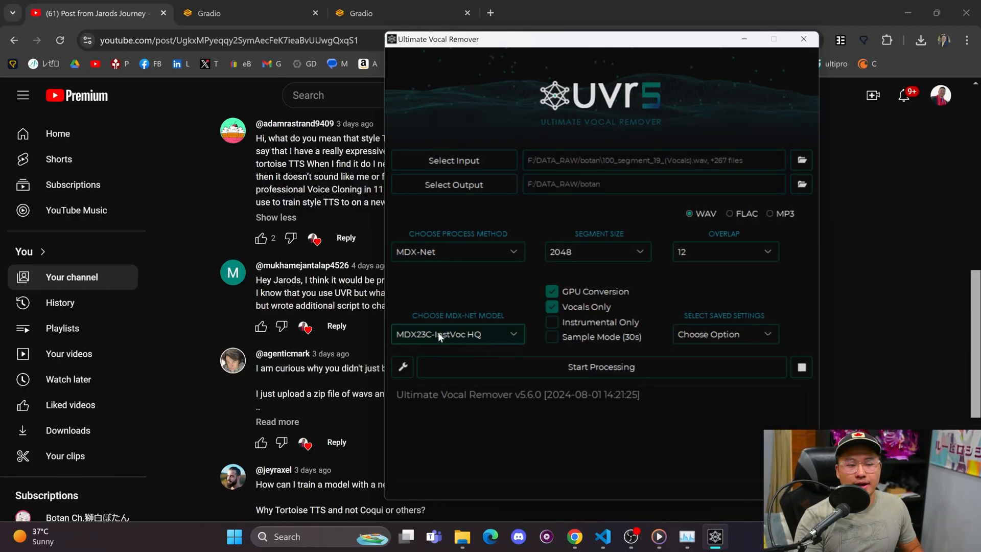
pyautogui.click(457, 334)
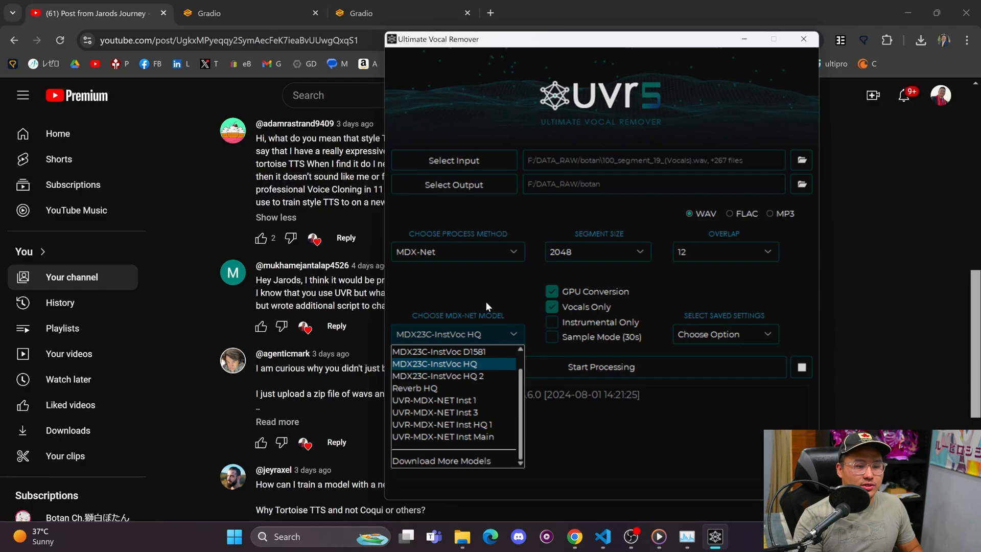
pyautogui.click(402, 368)
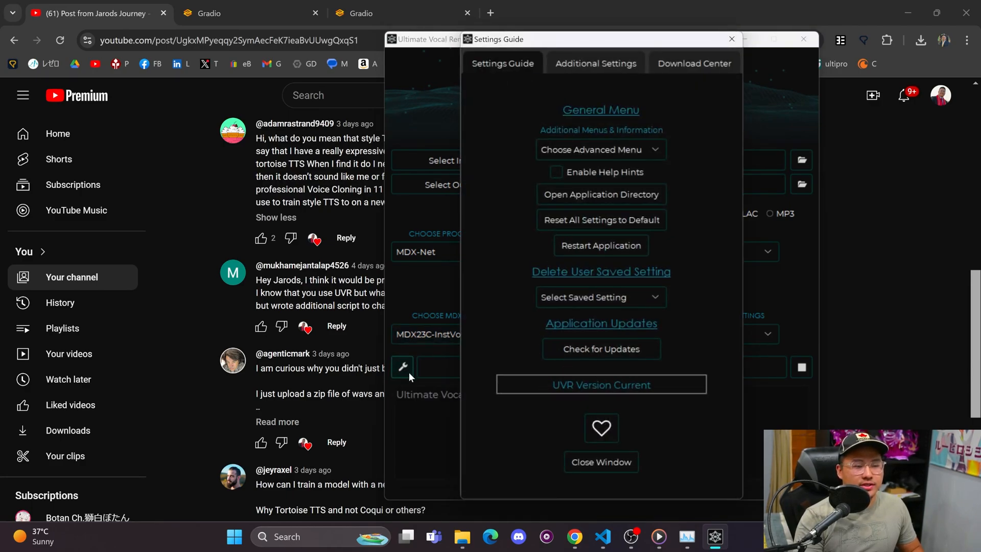
pyautogui.click(693, 64)
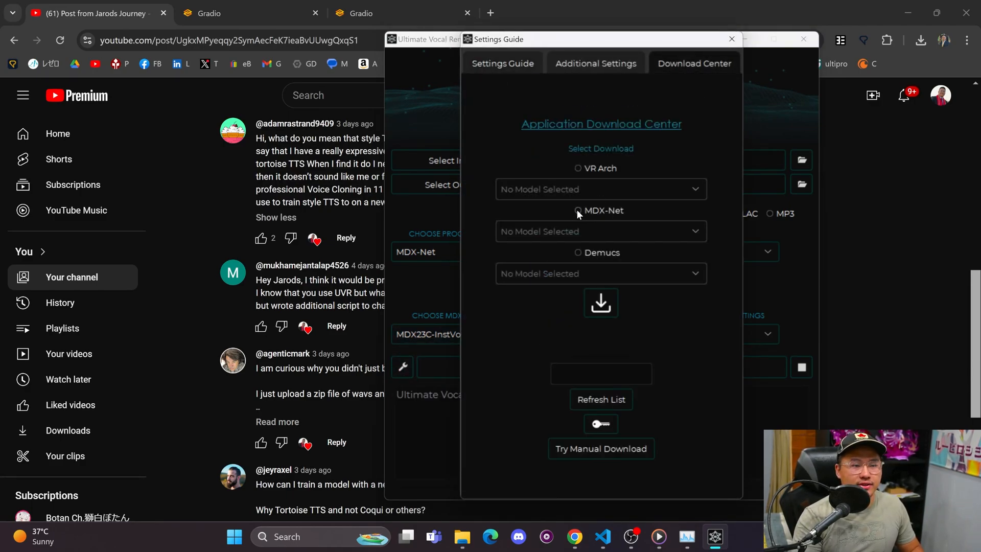
pyautogui.click(600, 231)
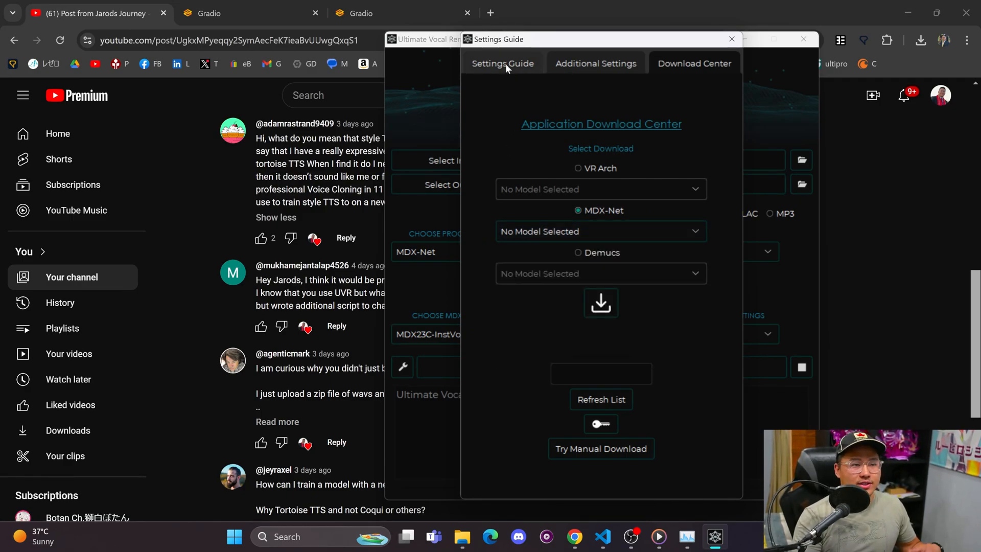
# Close settings and switch the process method to VR Architecture with UVR-DeEcho-DeReverb.
pyautogui.click(502, 63)
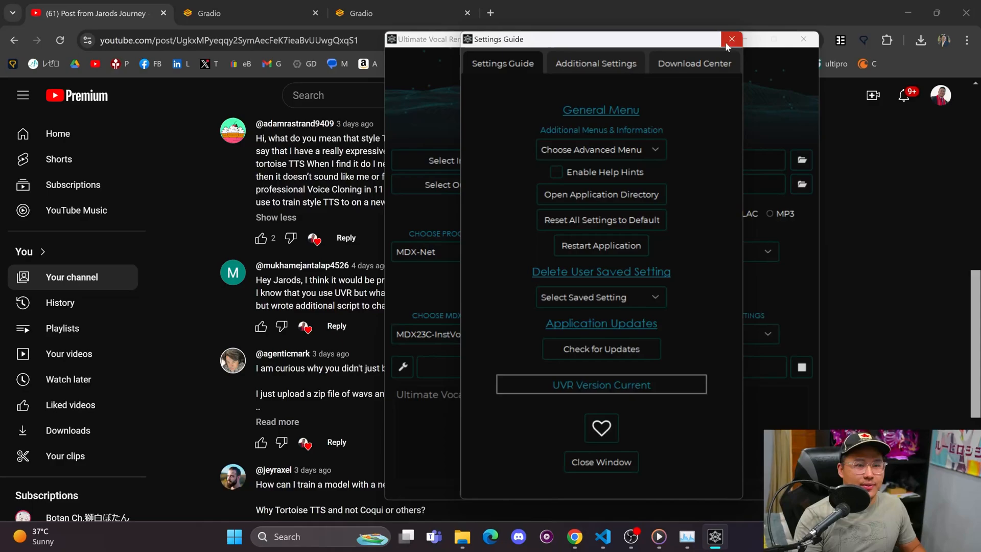
pyautogui.moveTo(731, 39)
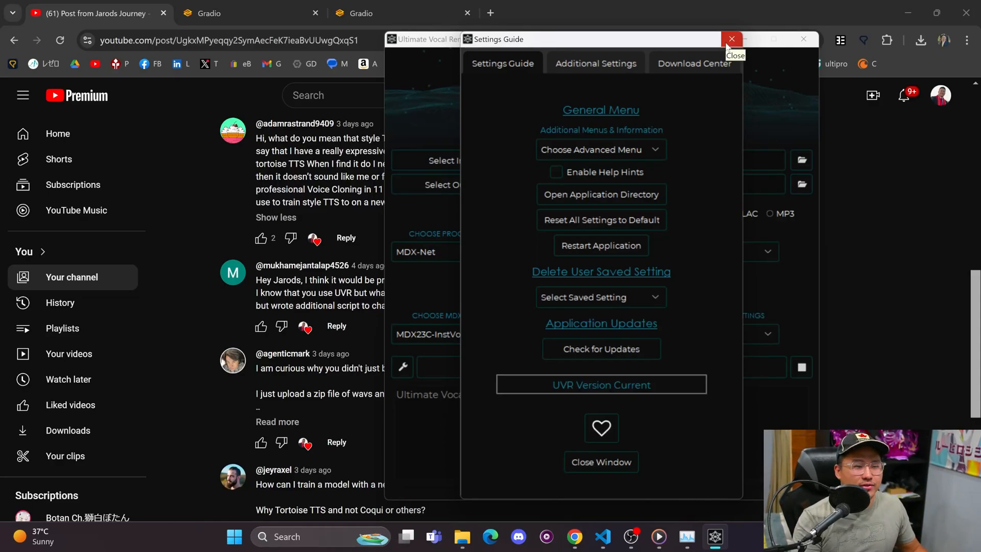
pyautogui.click(731, 38)
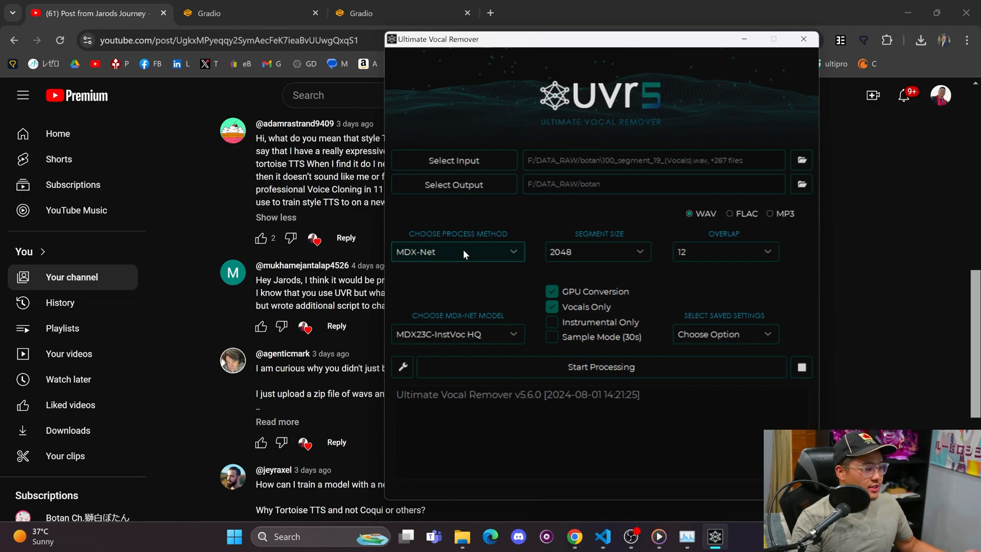
pyautogui.click(456, 252)
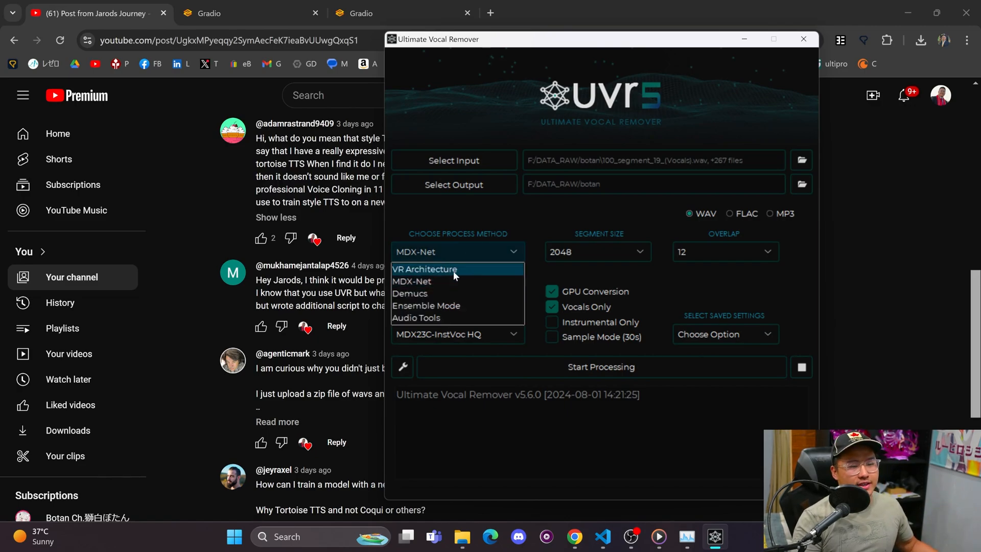
pyautogui.click(423, 269)
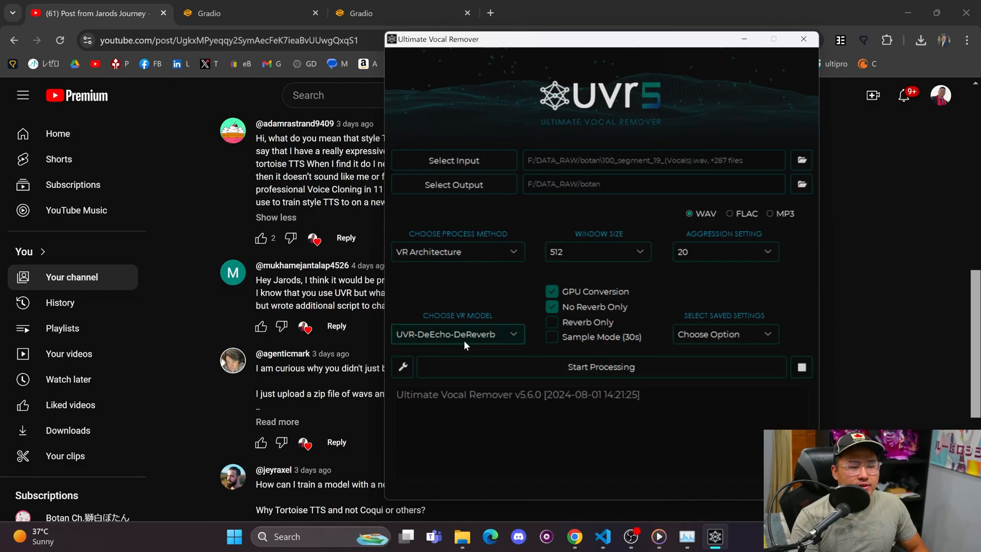
pyautogui.moveTo(655, 299)
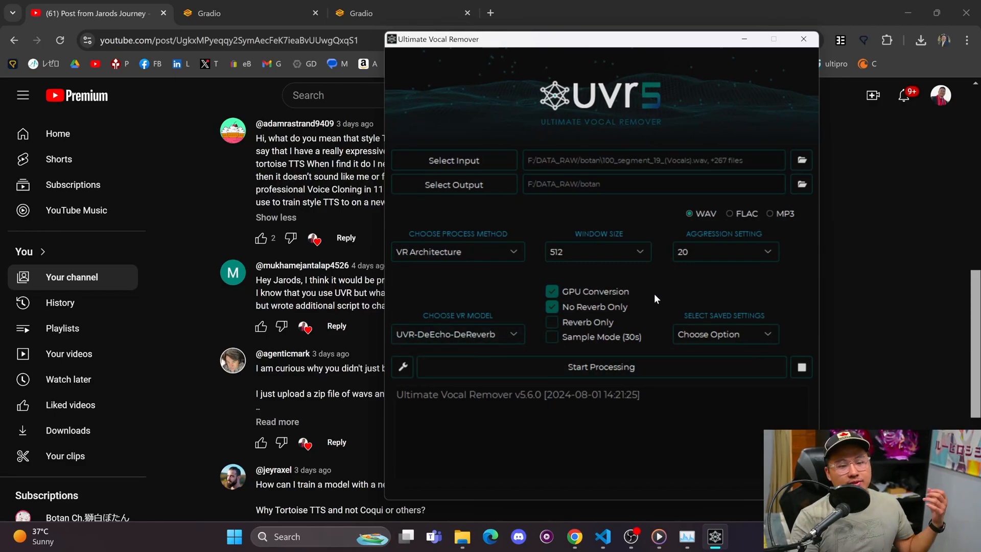
pyautogui.moveTo(626, 276)
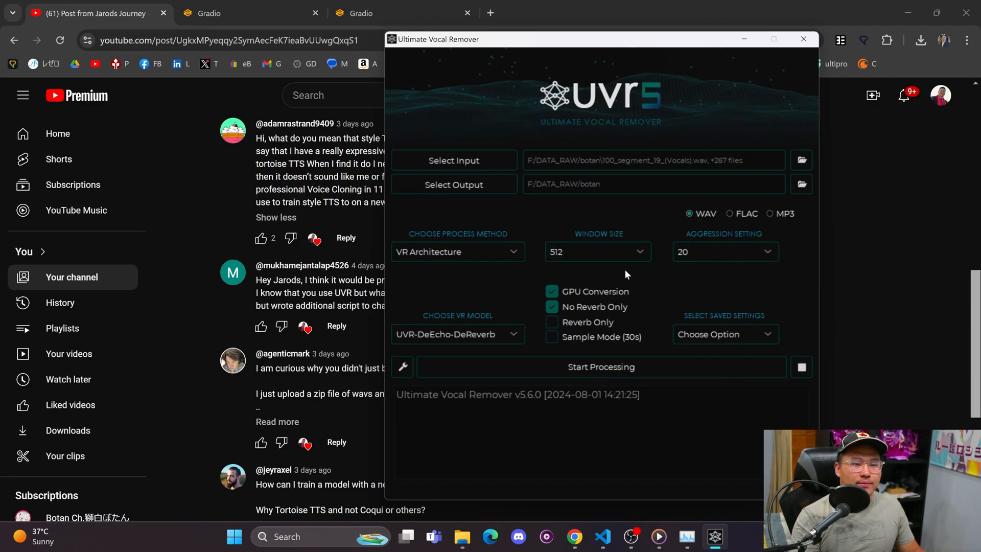
pyautogui.moveTo(757, 220)
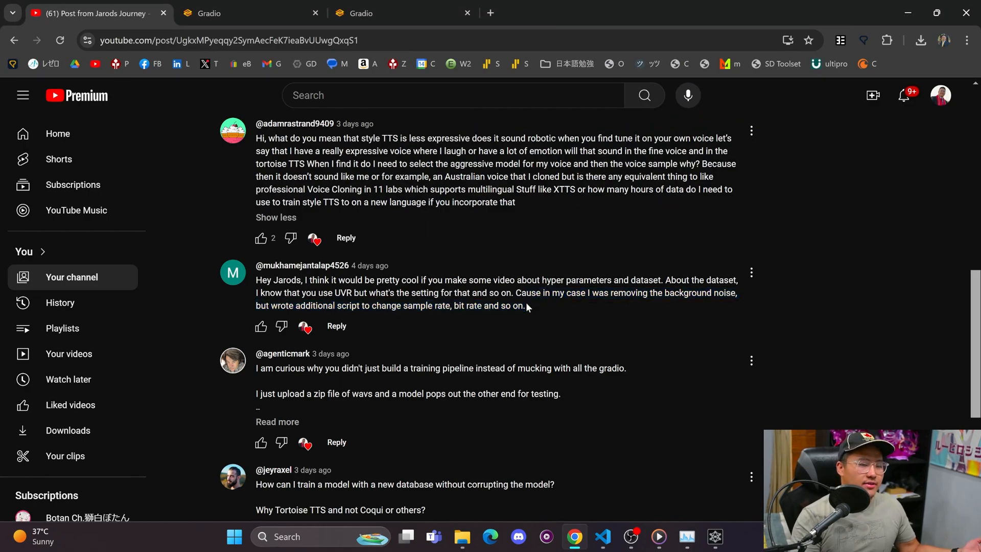
pyautogui.moveTo(522, 332)
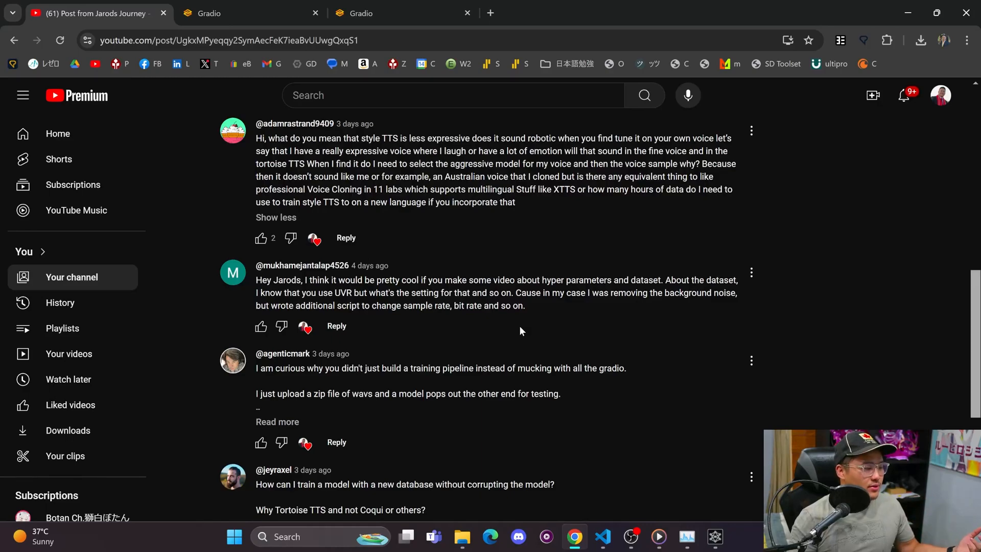
pyautogui.moveTo(537, 310)
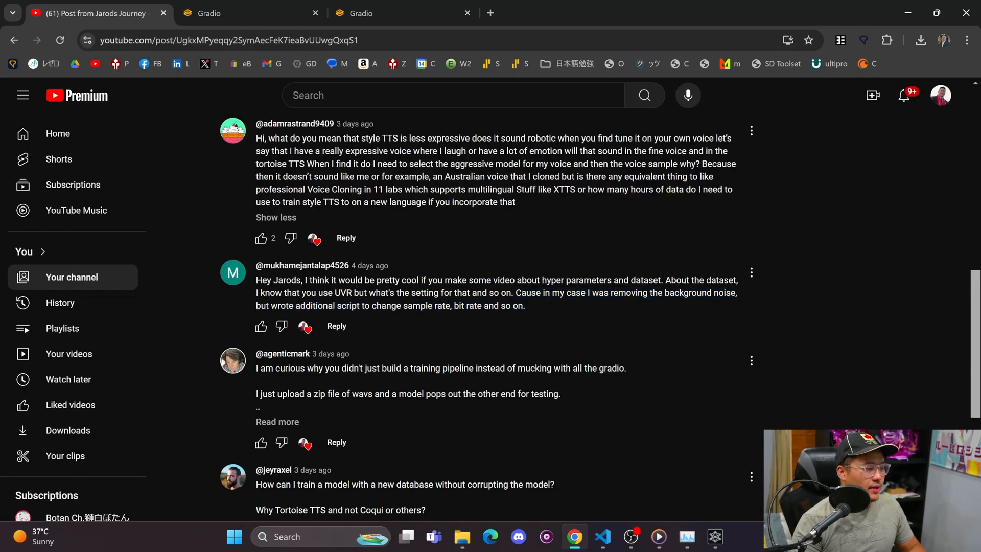
pyautogui.moveTo(541, 310)
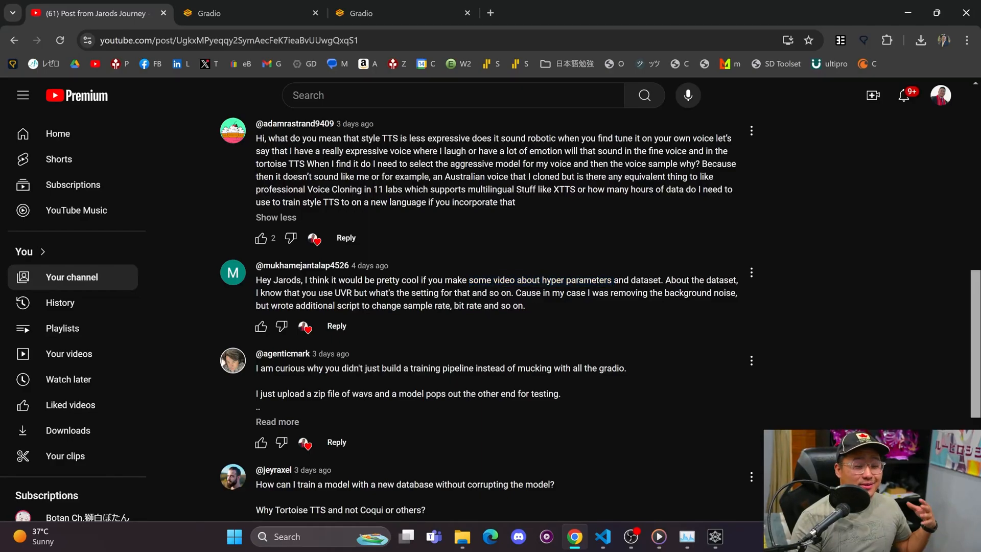
pyautogui.moveTo(468, 279); pyautogui.dragTo(611, 279)
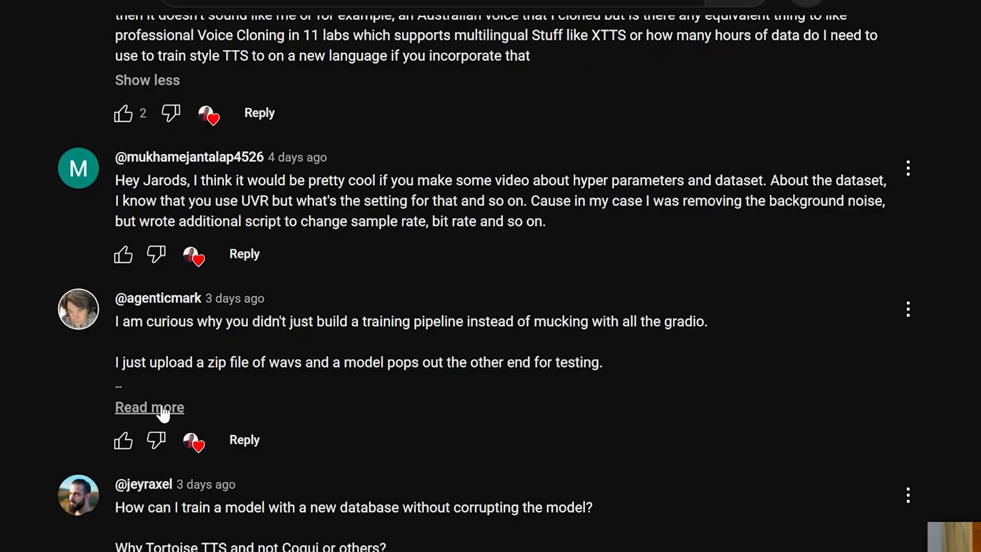
pyautogui.click(149, 407)
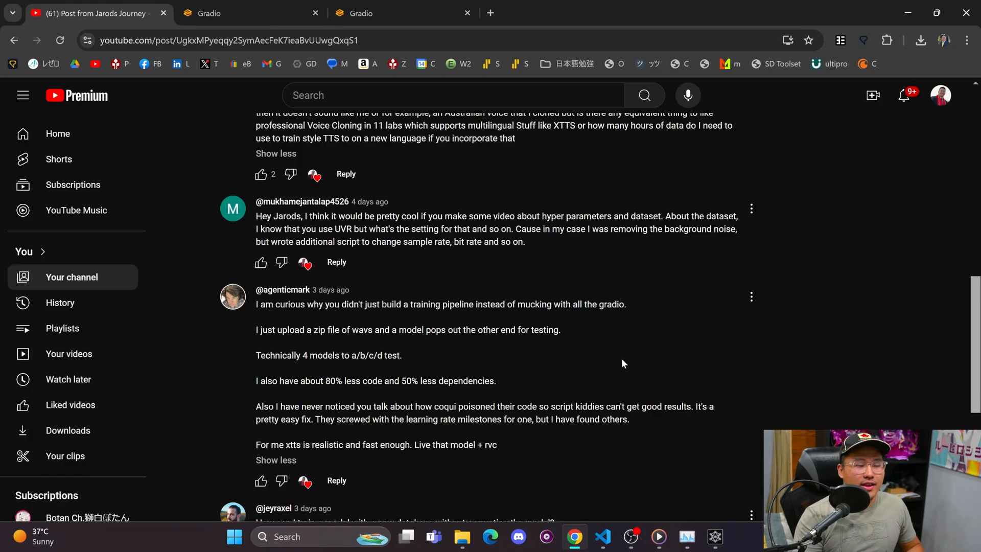
pyautogui.moveTo(605, 358)
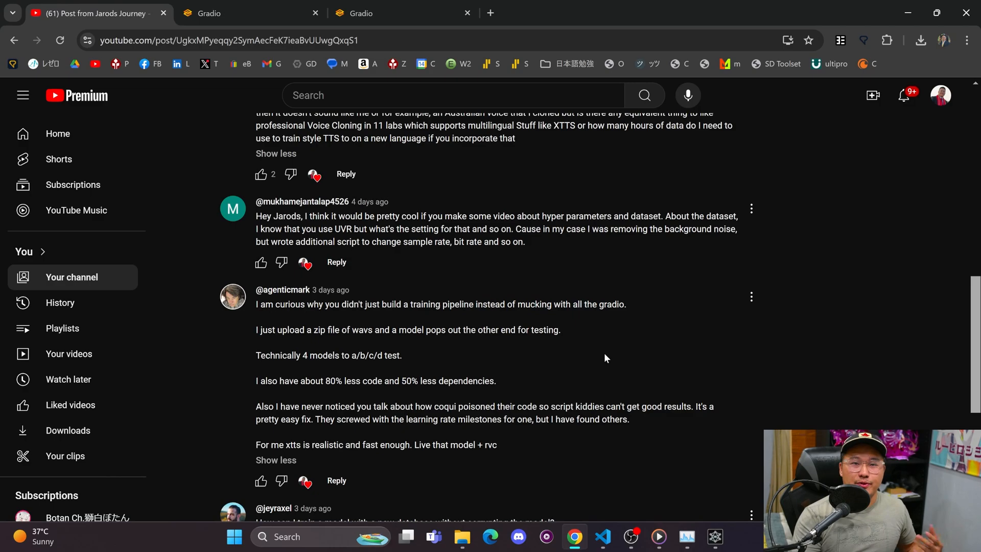
pyautogui.moveTo(609, 355)
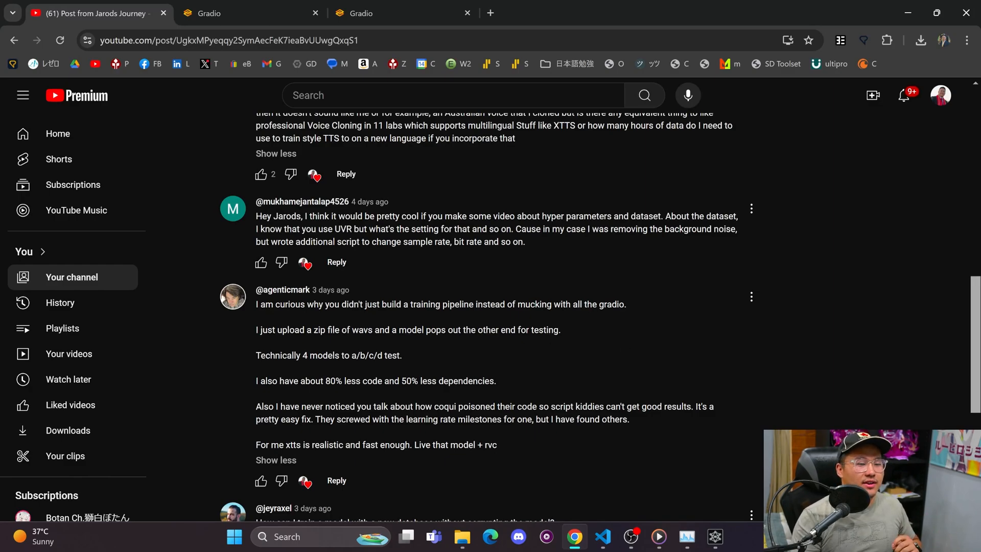
pyautogui.moveTo(563, 337)
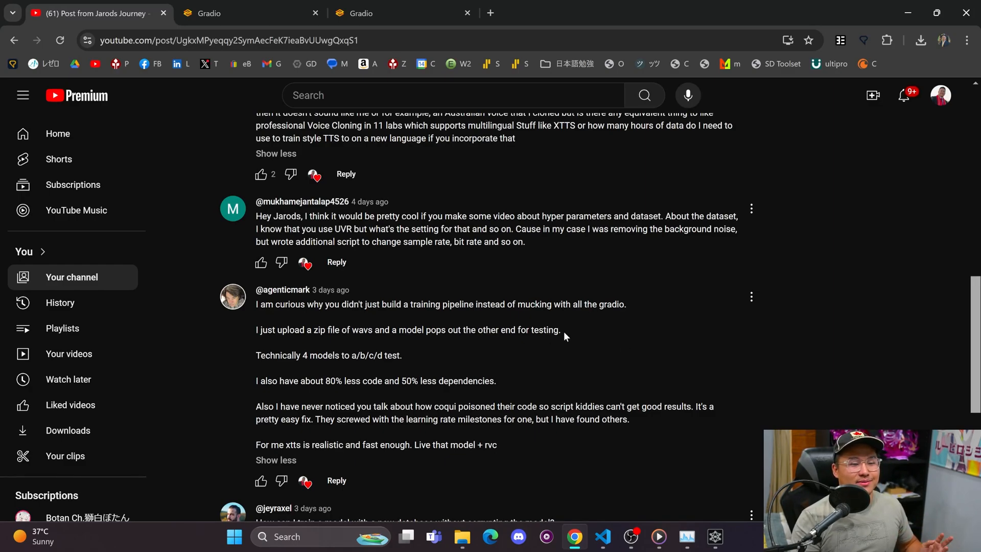
pyautogui.moveTo(587, 343)
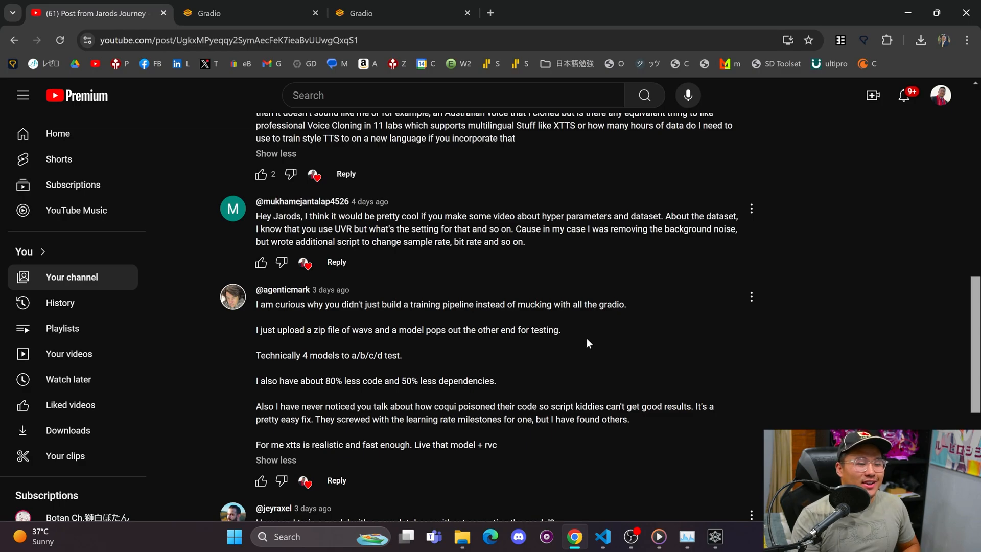
pyautogui.moveTo(588, 343)
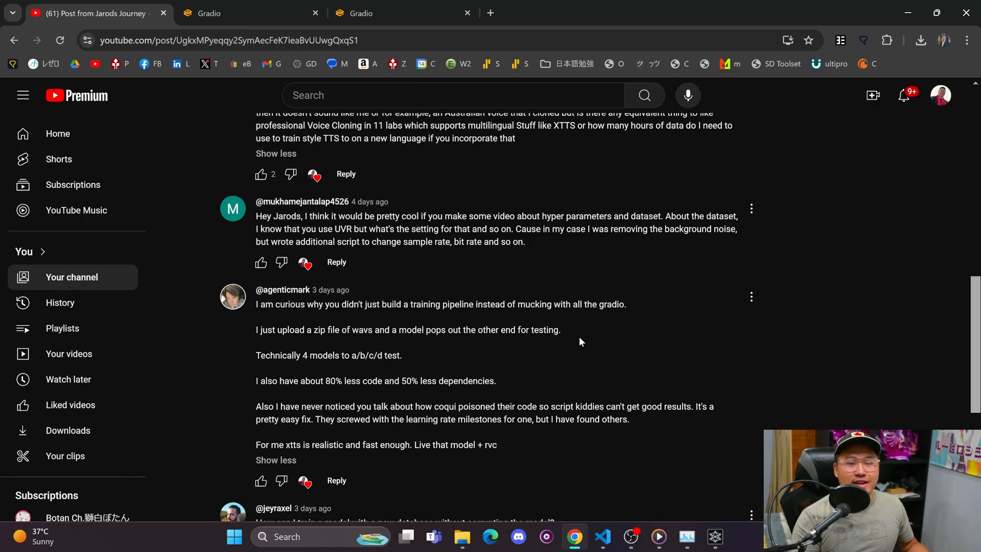
pyautogui.moveTo(638, 309)
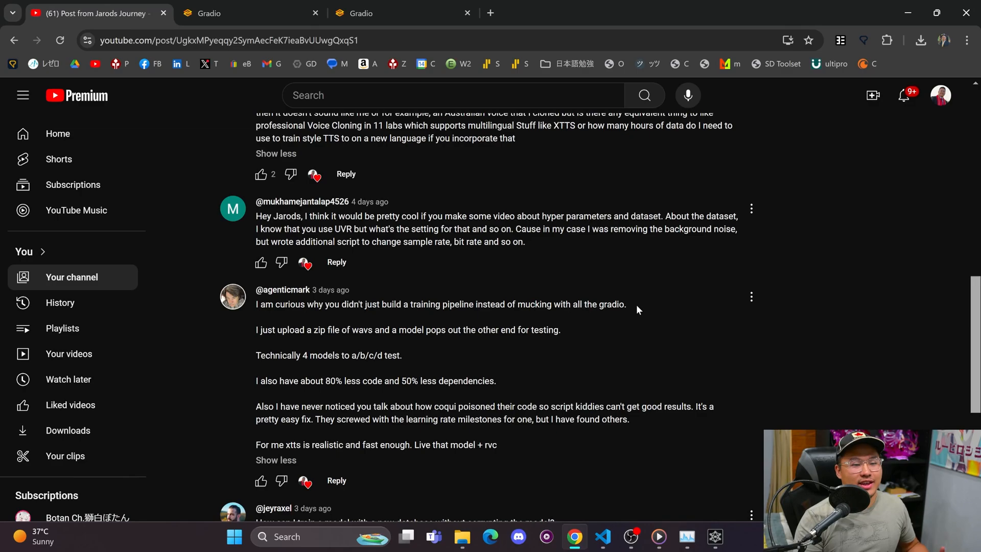
pyautogui.moveTo(640, 312)
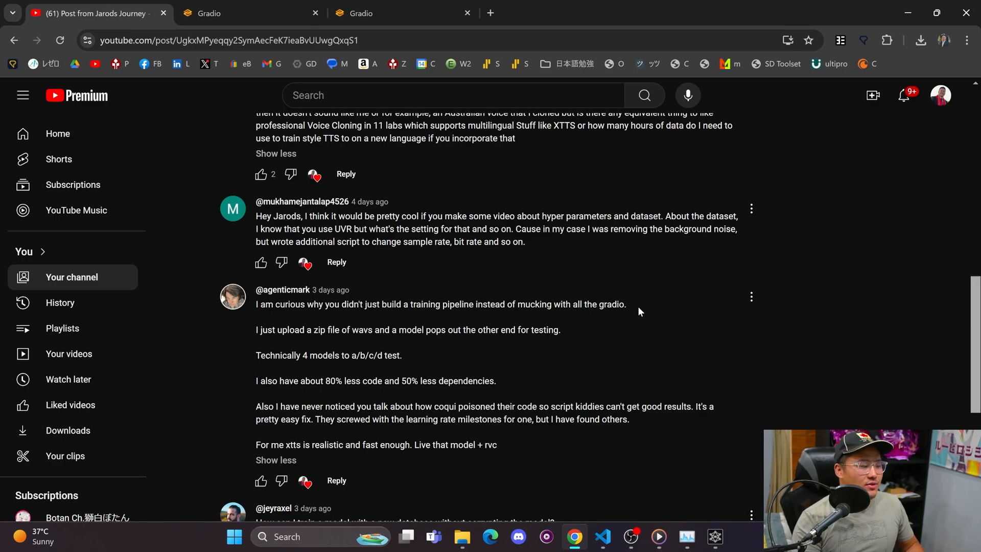
pyautogui.moveTo(628, 323)
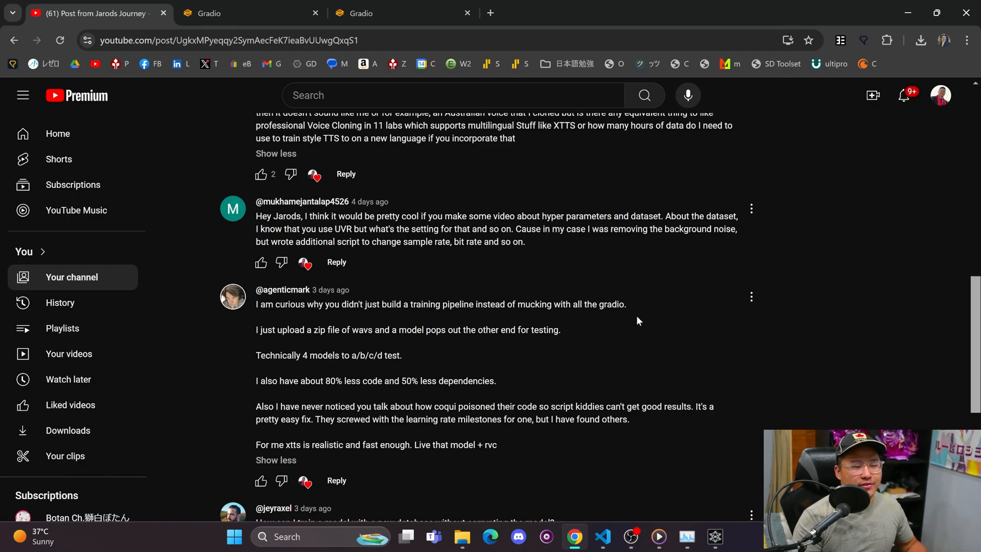
pyautogui.scroll(-3)
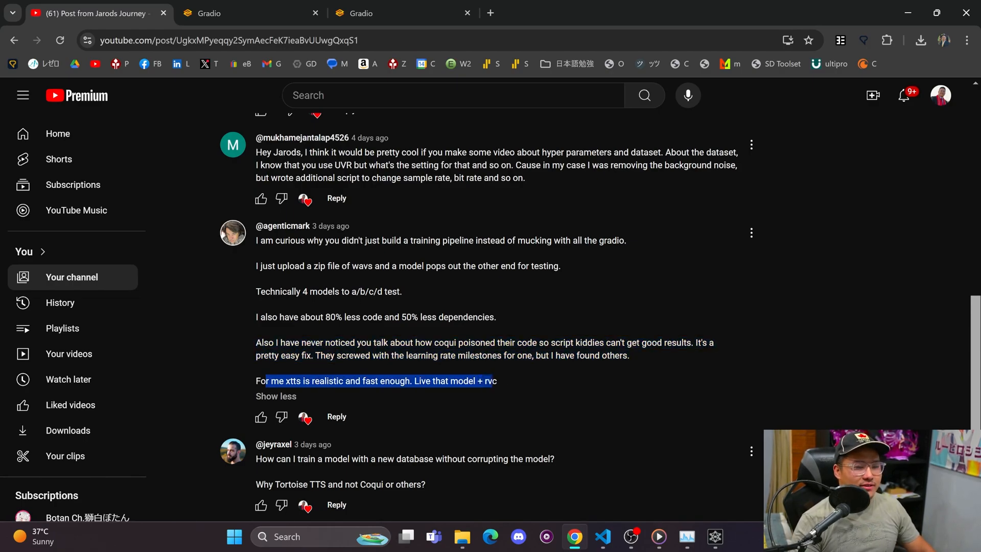
pyautogui.scroll(-3)
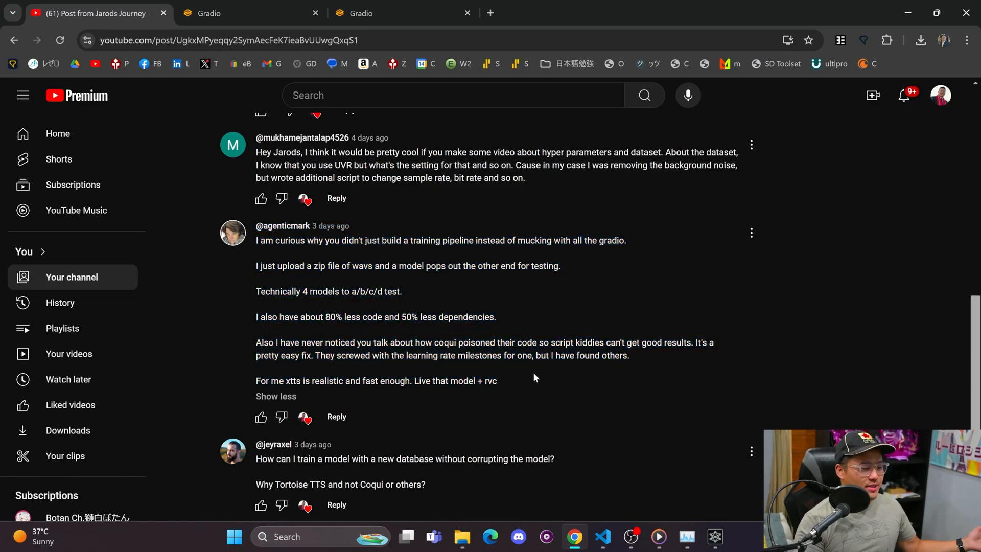
pyautogui.moveTo(527, 380)
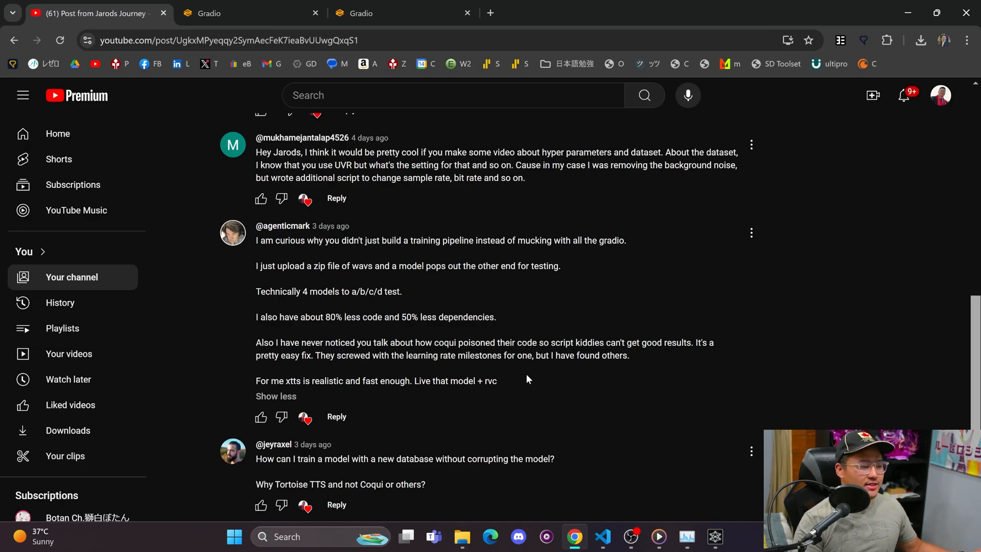
pyautogui.scroll(-3)
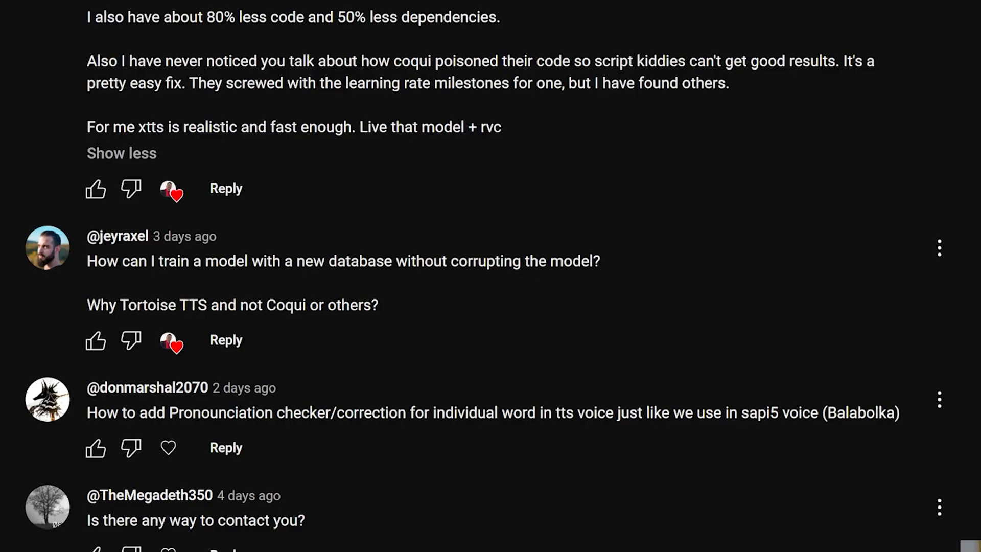
pyautogui.moveTo(86, 261); pyautogui.dragTo(599, 261)
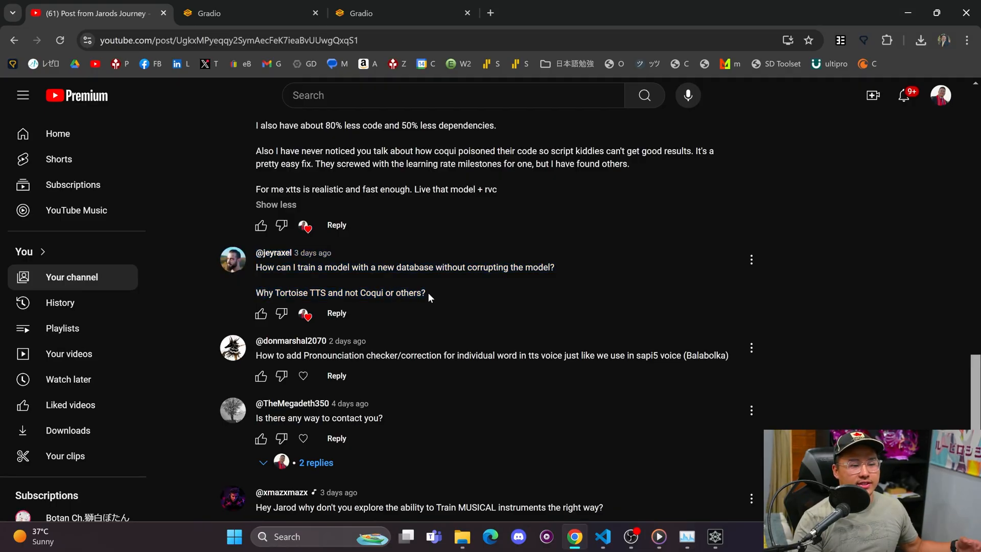
pyautogui.moveTo(463, 295)
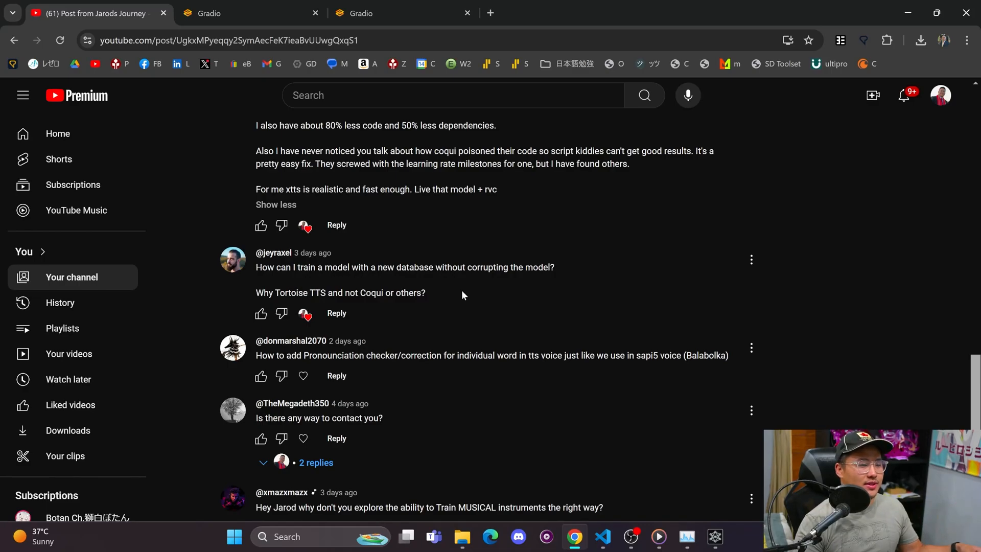
pyautogui.moveTo(459, 301)
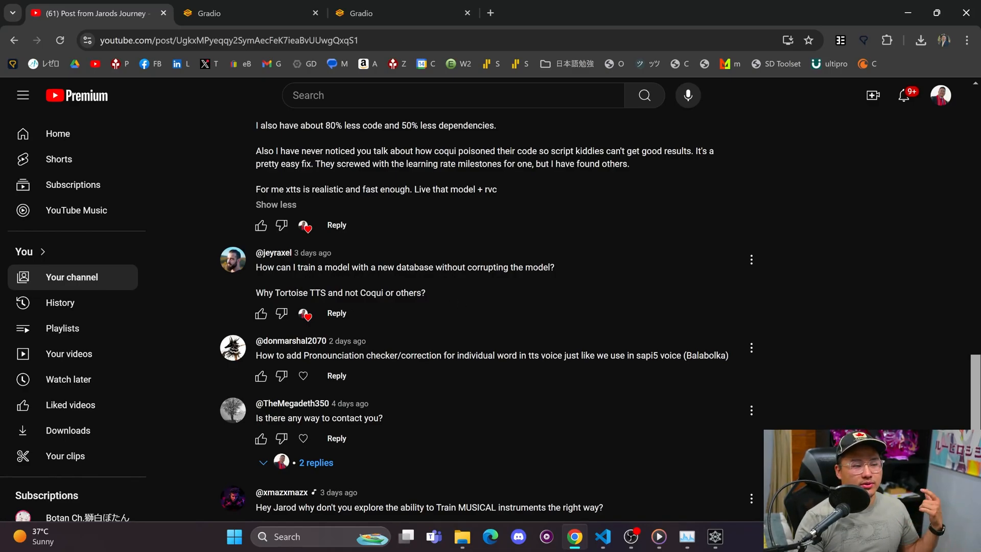
pyautogui.moveTo(438, 302)
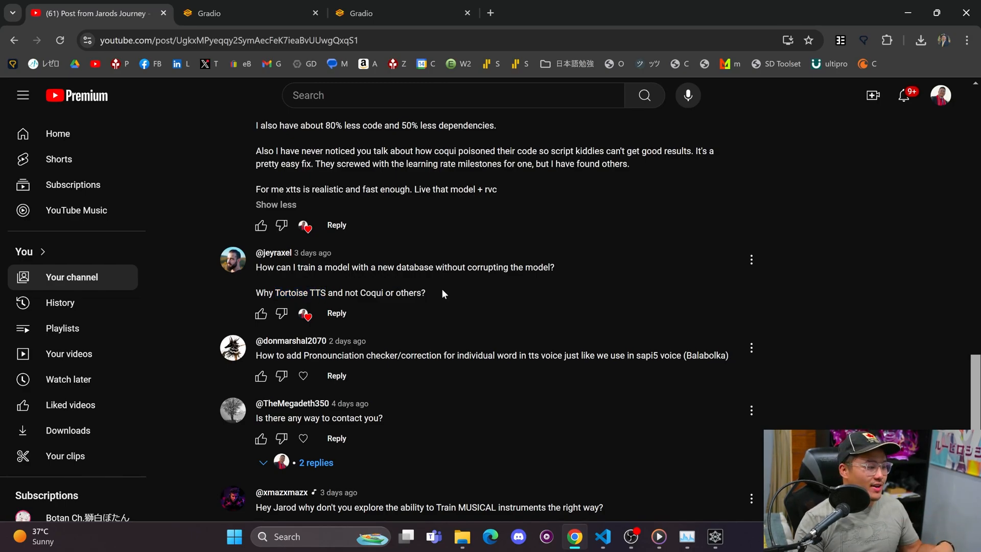
pyautogui.moveTo(444, 296)
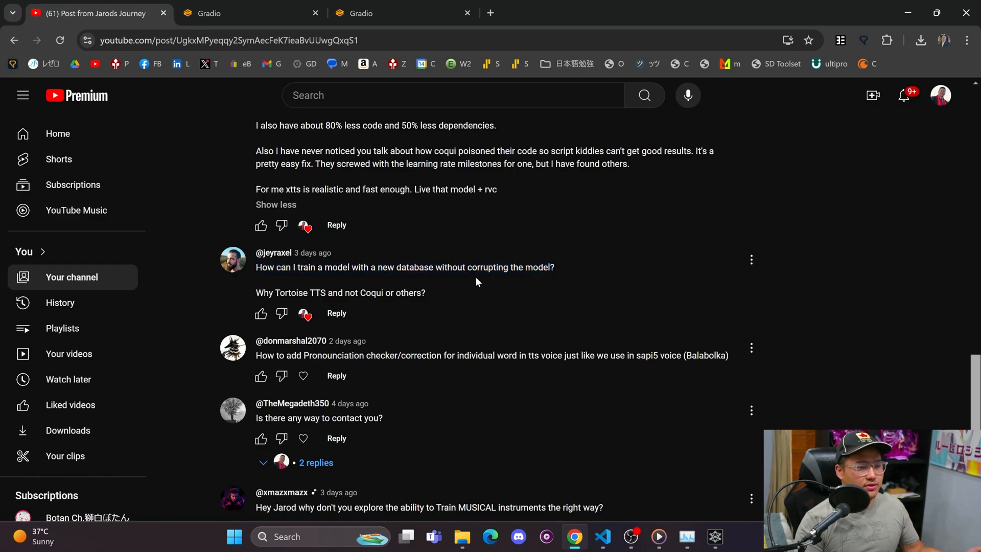
pyautogui.moveTo(468, 265)
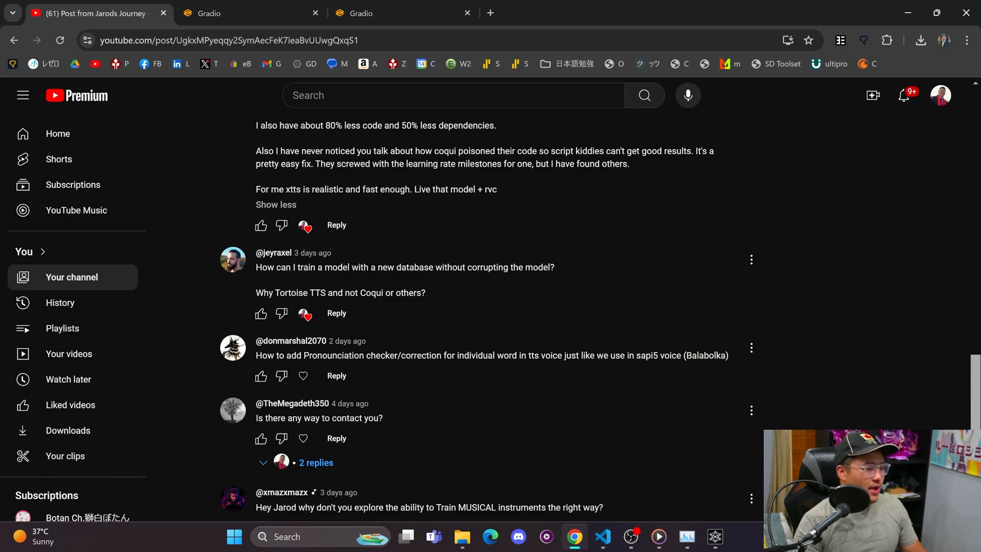
pyautogui.moveTo(325, 268); pyautogui.dragTo(554, 267)
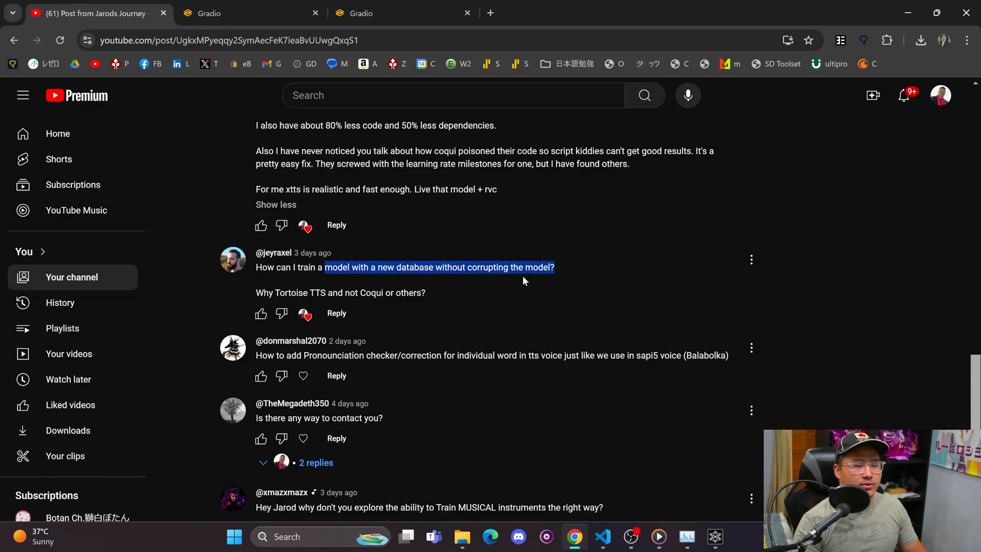
pyautogui.click(352, 282)
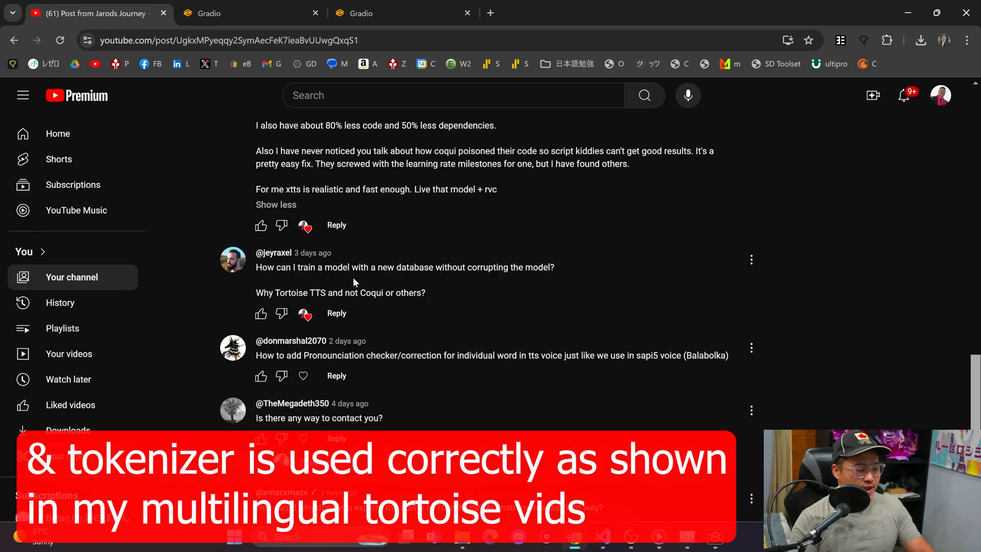
pyautogui.scroll(-3)
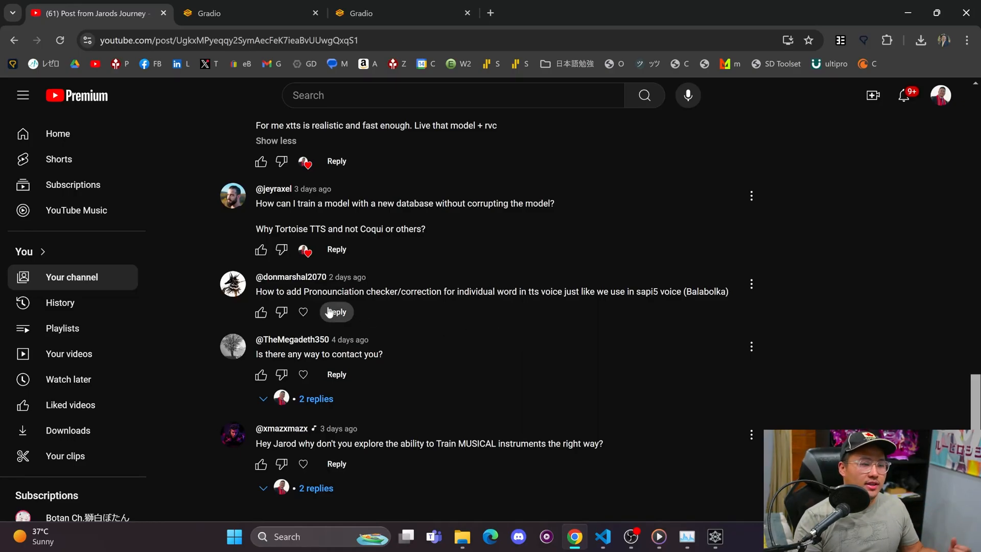
pyautogui.moveTo(395, 314)
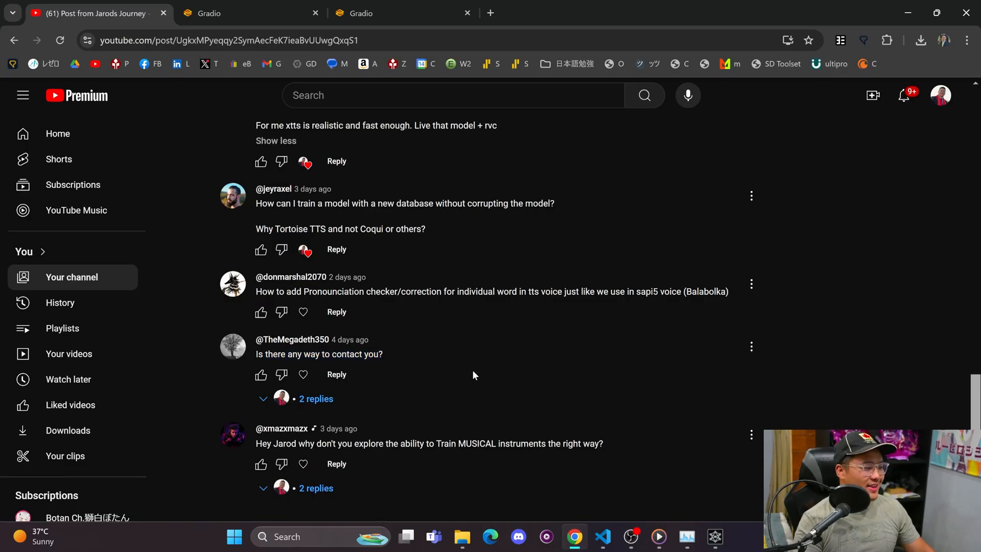
pyautogui.moveTo(408, 368)
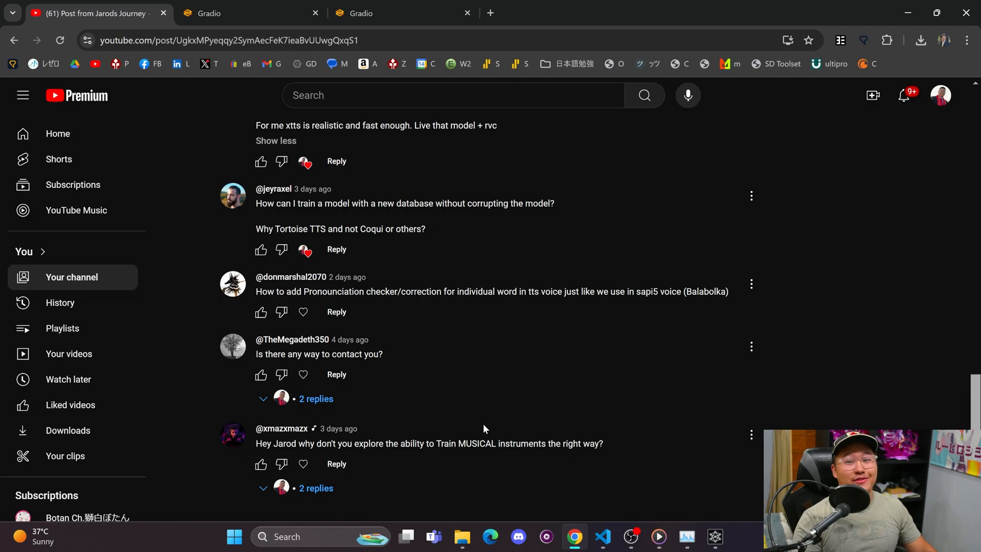
pyautogui.moveTo(342, 440)
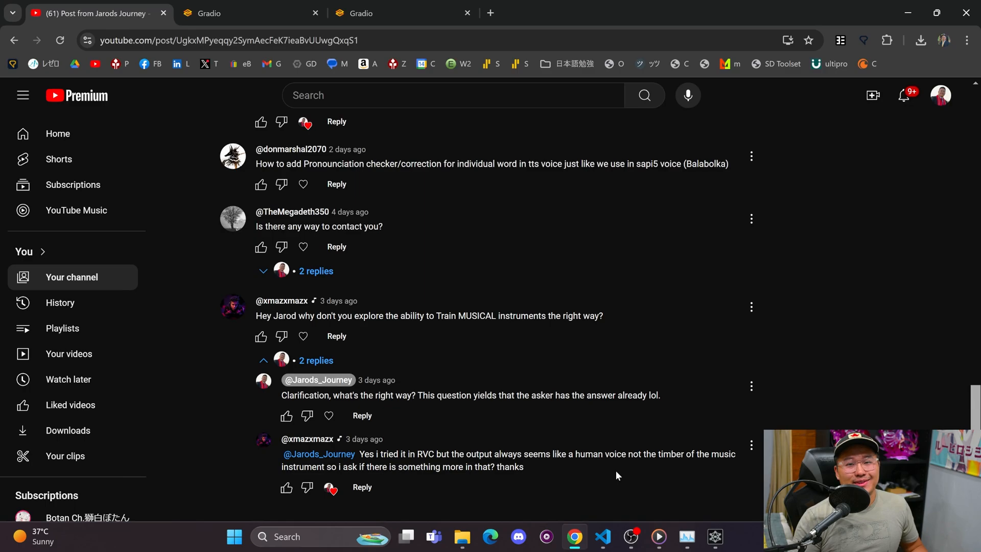
# Highlight the RVC instrument-output follow-up reply under xmazxmaxx's musical-instrument question.
pyautogui.moveTo(360, 454); pyautogui.dragTo(524, 467)
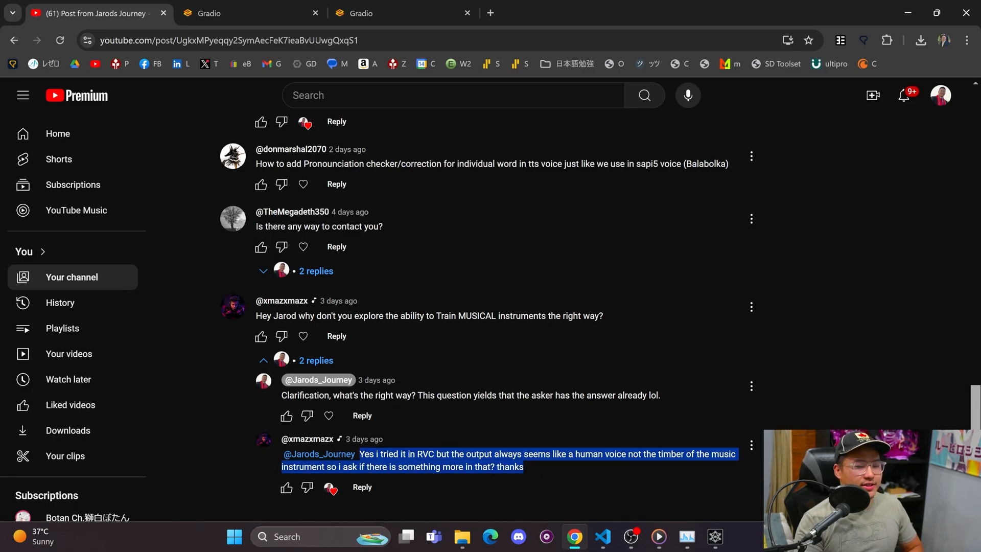